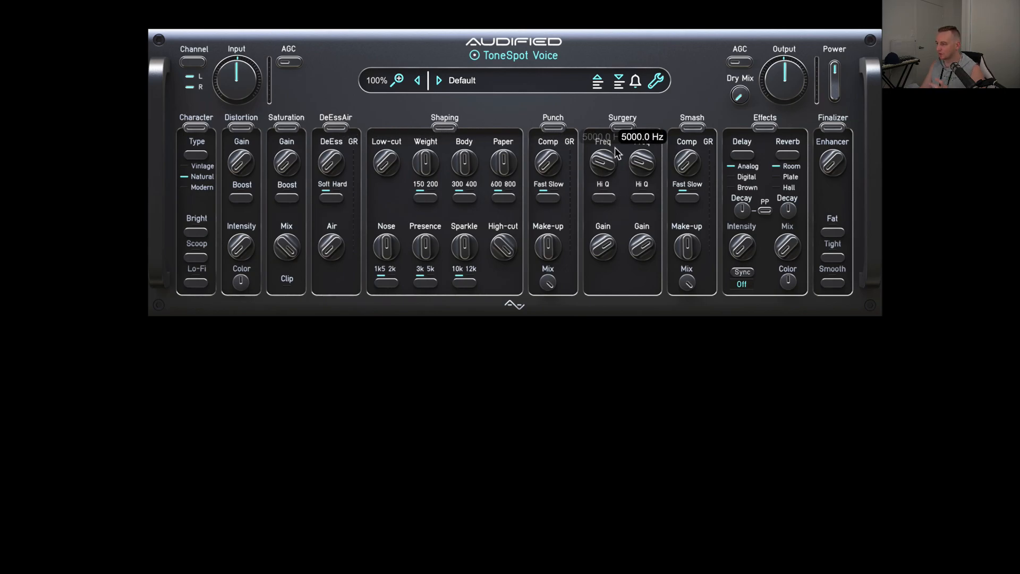
{"action": "mouse_move", "coordinate": [762, 138]}
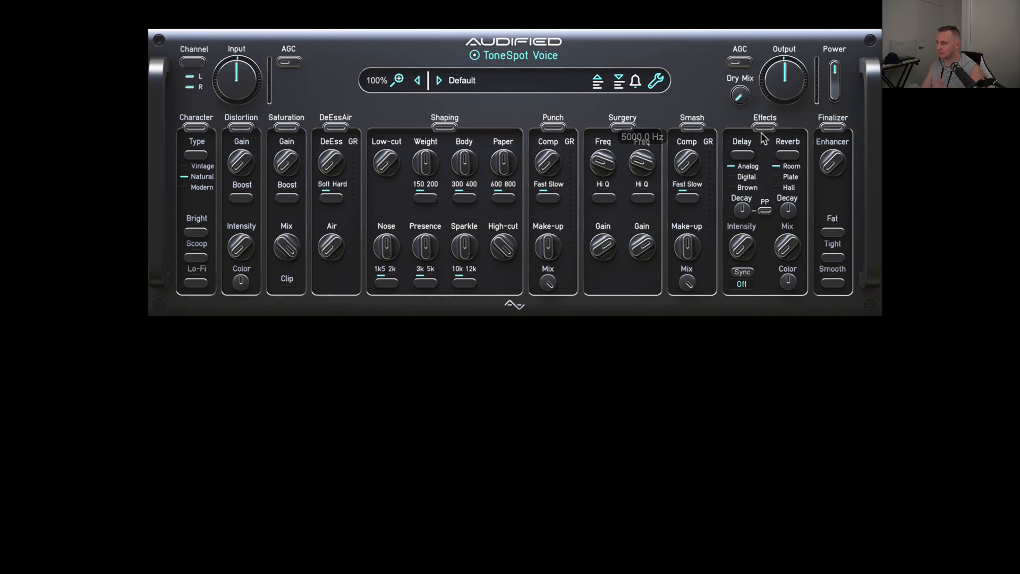
{"action": "mouse_move", "coordinate": [767, 138]}
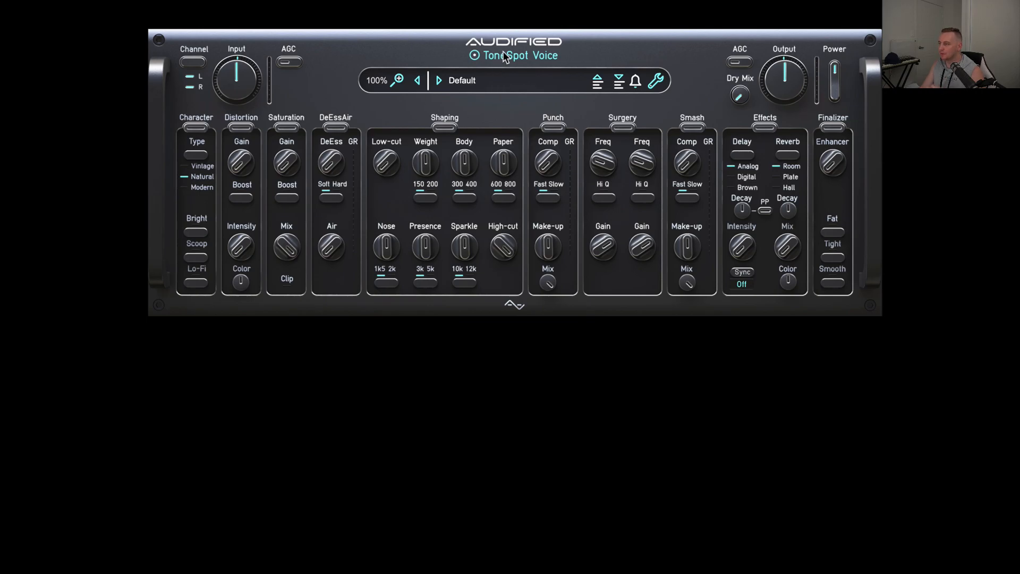
{"action": "mouse_move", "coordinate": [516, 55]}
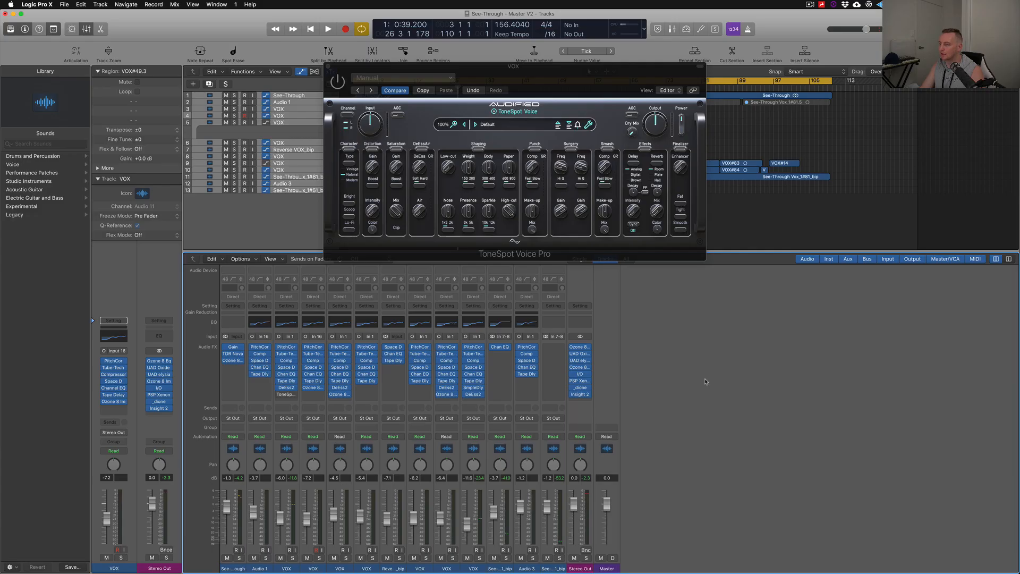
{"action": "mouse_move", "coordinate": [720, 356]}
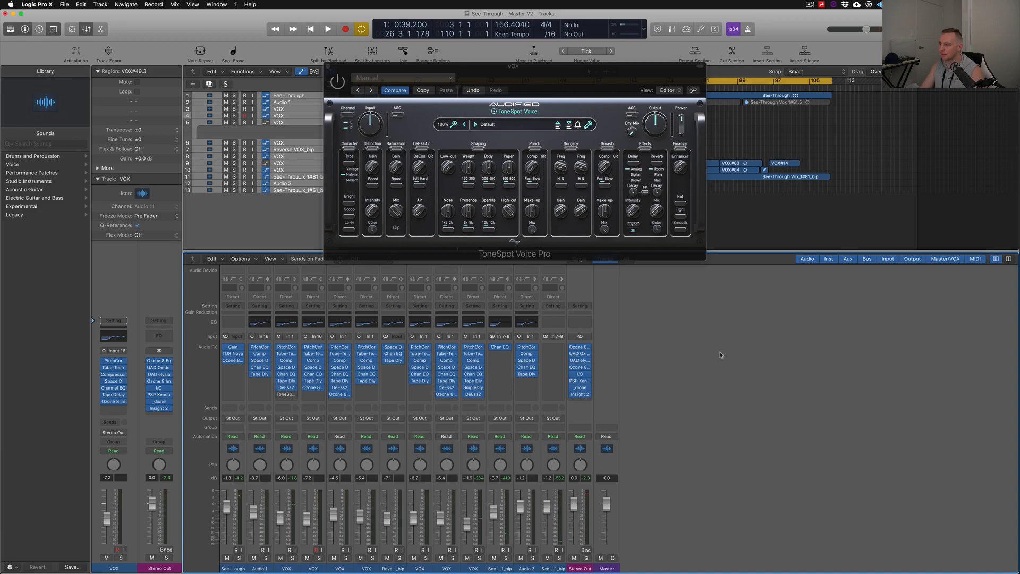
{"action": "mouse_move", "coordinate": [530, 312]}
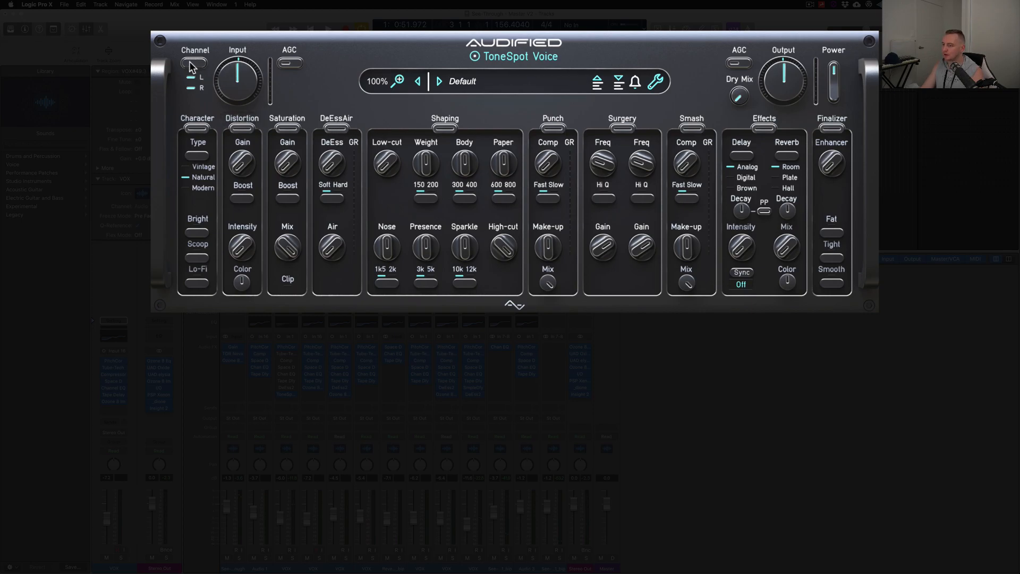
{"action": "mouse_move", "coordinate": [383, 241]}
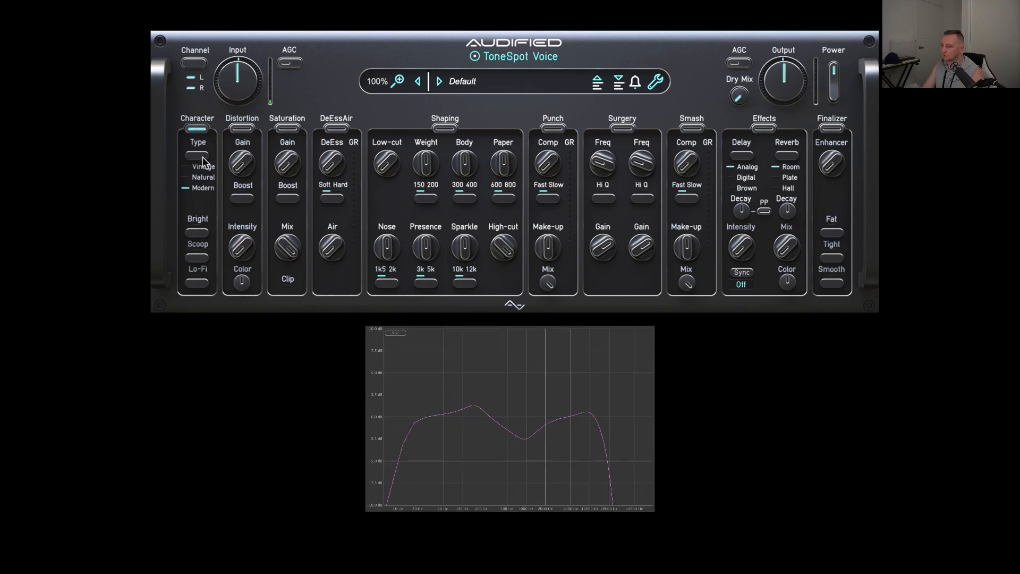
{"action": "mouse_move", "coordinate": [202, 159]}
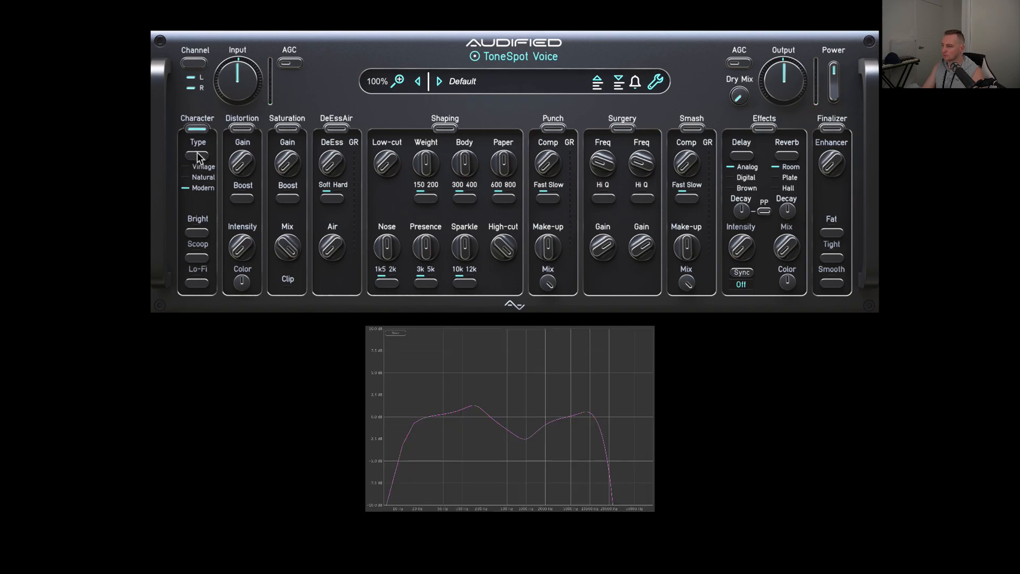
Cycle the Character type from Vintage onward until it lands on Modern.
{"action": "left_click", "coordinate": [185, 166]}
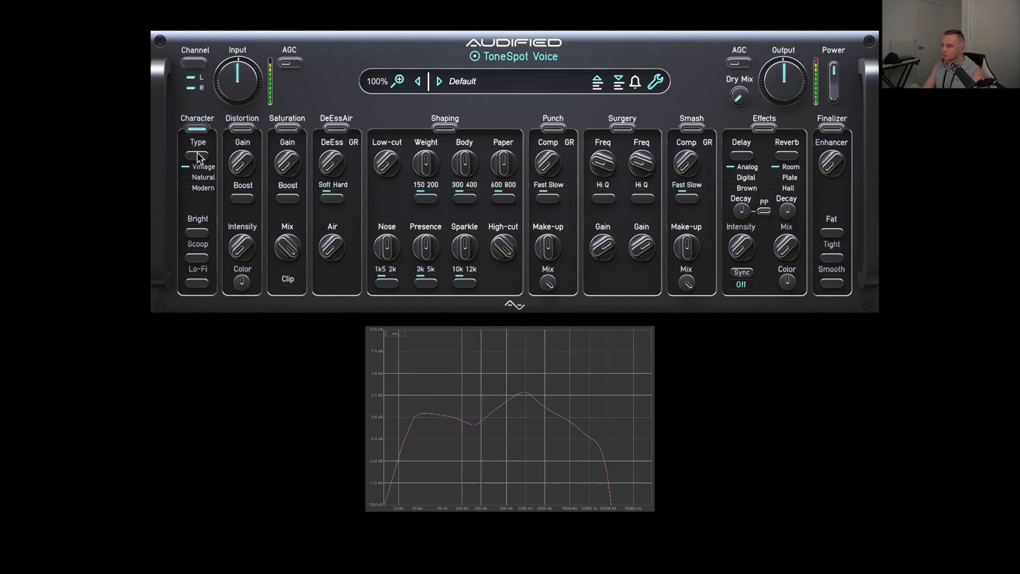
{"action": "left_click", "coordinate": [185, 188]}
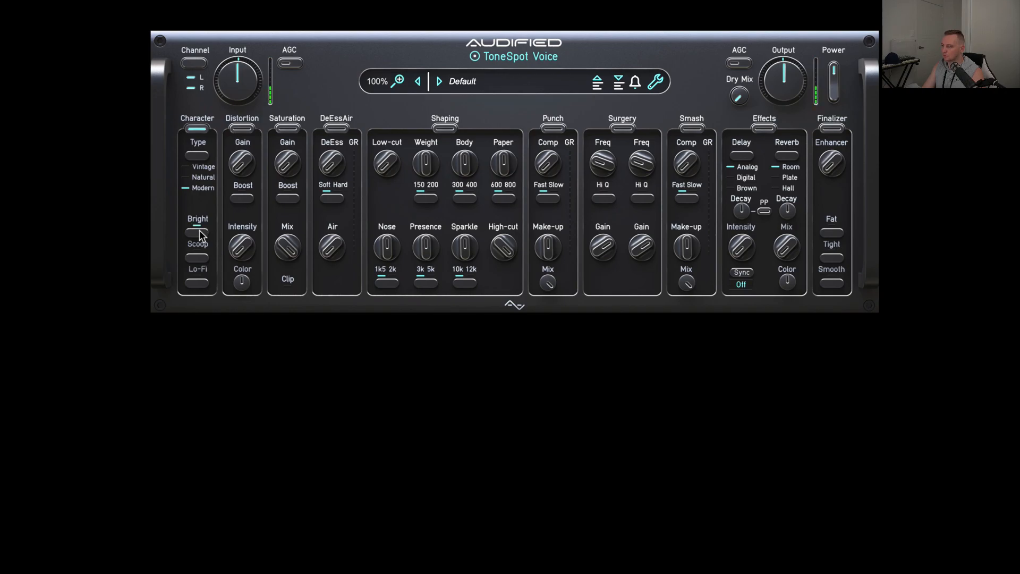
Engage Bright on the Modern character and try the Distortion Gain knob.
{"action": "left_click", "coordinate": [197, 255]}
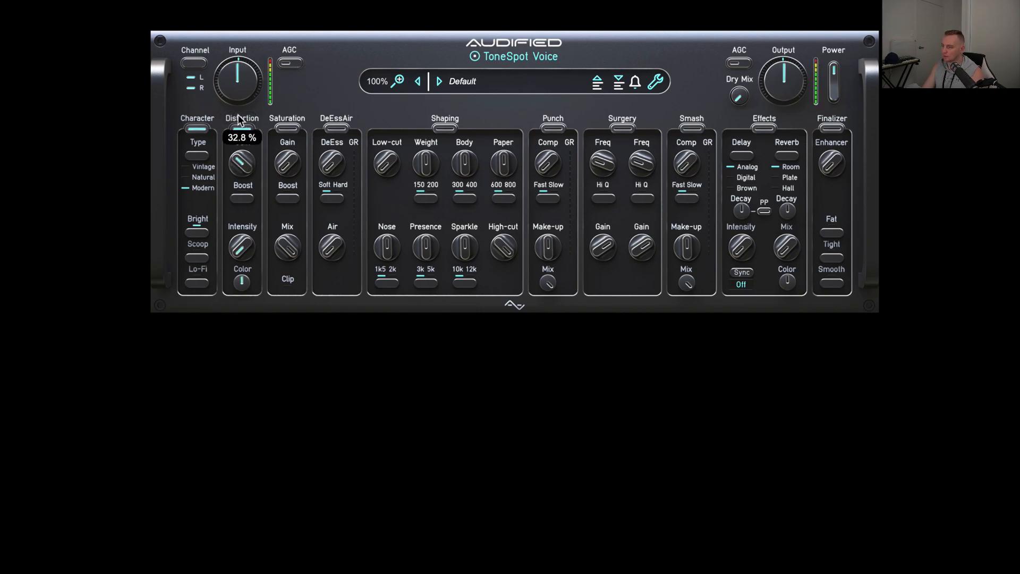
{"action": "left_click_drag", "start_coordinate": [241, 165], "coordinate": [241, 142]}
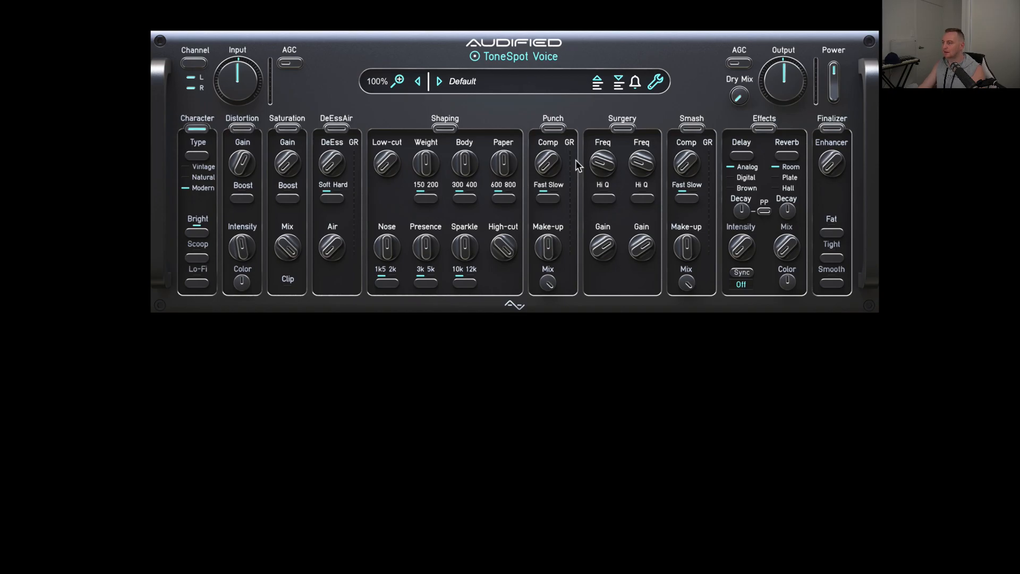
{"action": "mouse_move", "coordinate": [278, 189]}
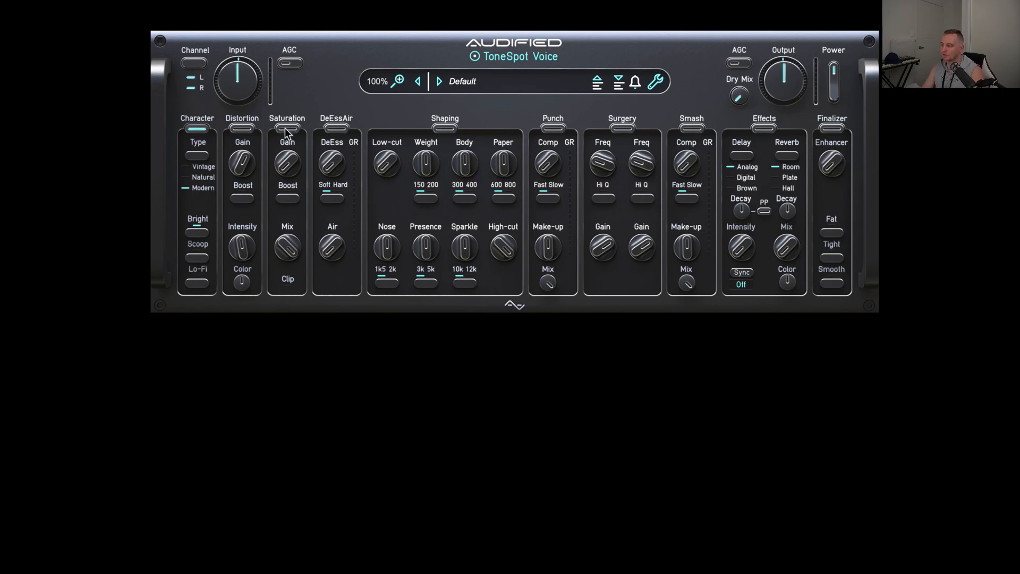
Raise the saturation amount and blend its mix to about 59%.
{"action": "left_click_drag", "start_coordinate": [287, 163], "coordinate": [286, 165]}
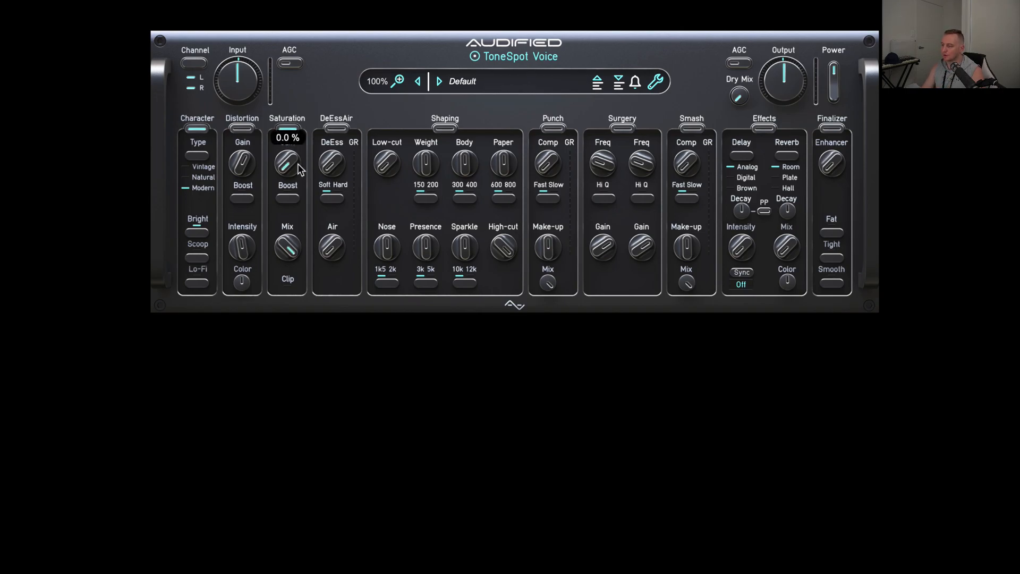
{"action": "left_click_drag", "start_coordinate": [286, 162], "coordinate": [287, 156]}
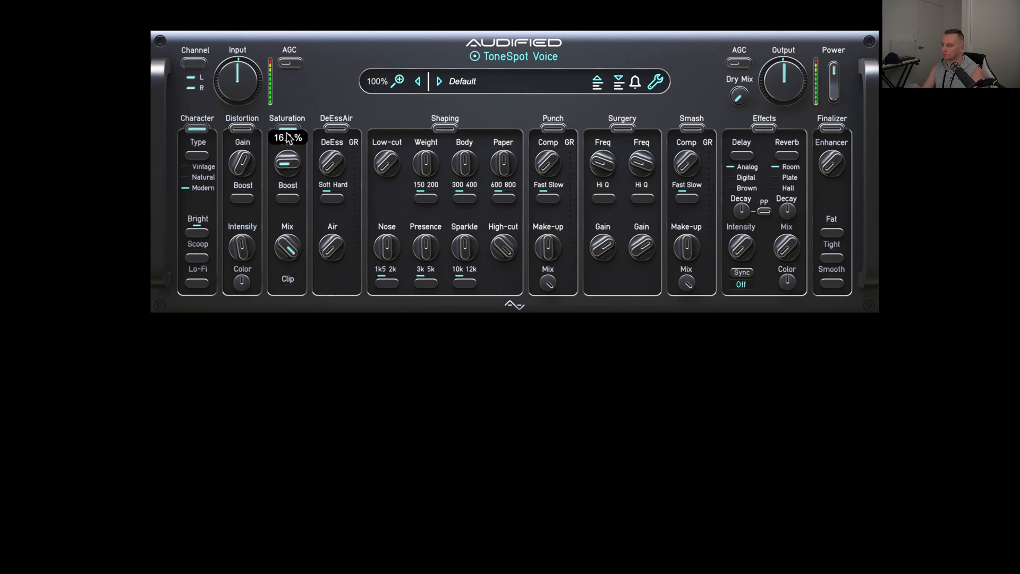
{"action": "left_click_drag", "start_coordinate": [287, 162], "coordinate": [287, 137]}
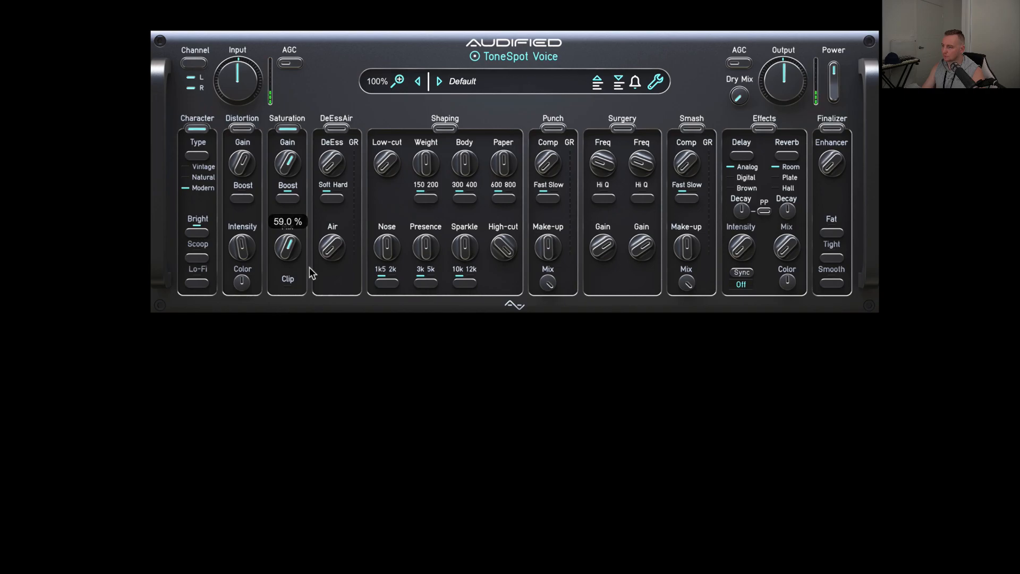
{"action": "left_click_drag", "start_coordinate": [286, 247], "coordinate": [287, 156]}
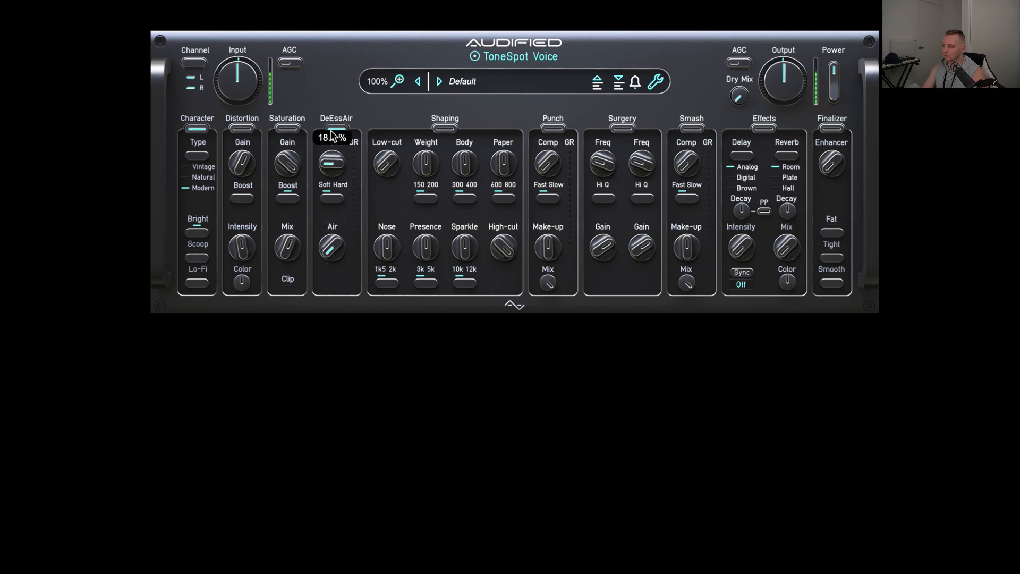
Set DeEss to about 33% and add some high-frequency Air.
{"action": "left_click_drag", "start_coordinate": [332, 160], "coordinate": [332, 131]}
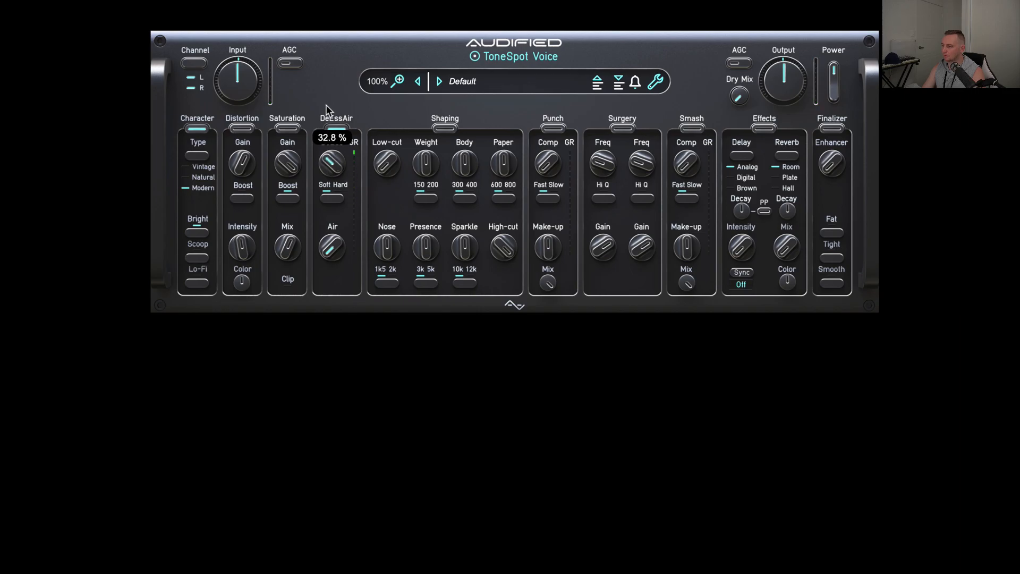
{"action": "left_click_drag", "start_coordinate": [330, 162], "coordinate": [330, 176]}
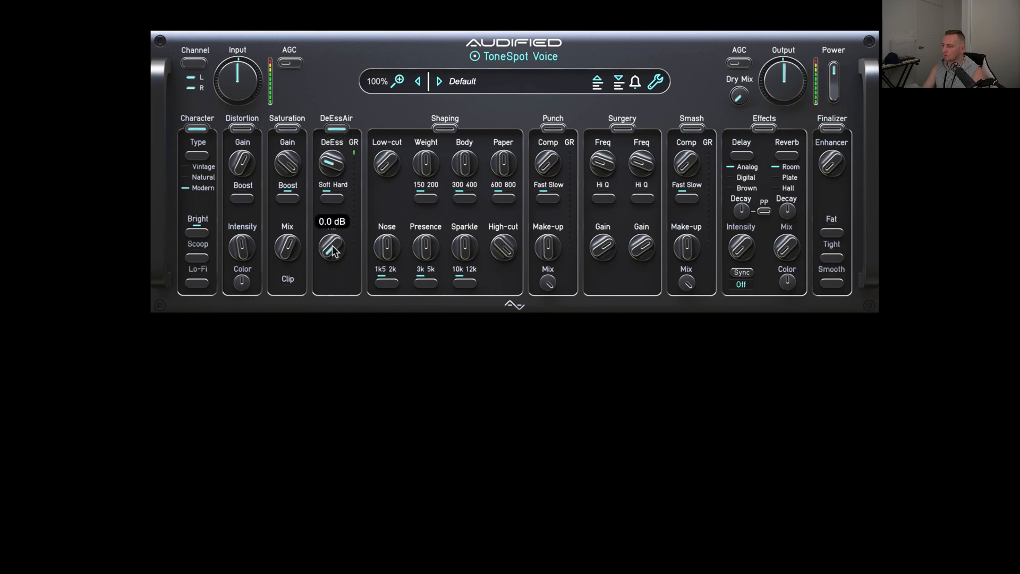
{"action": "left_click_drag", "start_coordinate": [332, 249], "coordinate": [331, 244]}
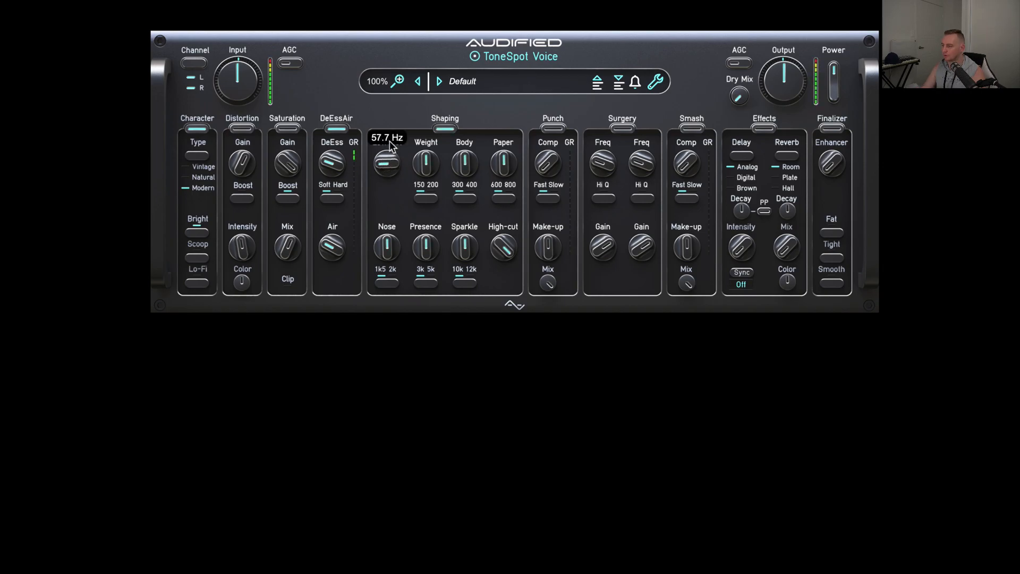
Set the low-cut to about 132 Hz and boost the Weight band.
{"action": "left_click_drag", "start_coordinate": [386, 160], "coordinate": [385, 143]}
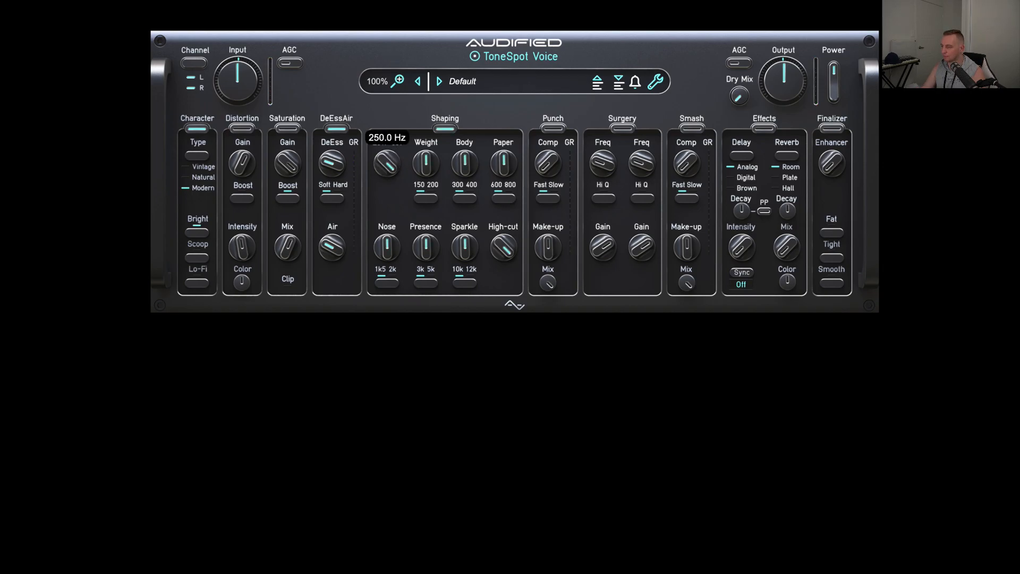
{"action": "left_click_drag", "start_coordinate": [386, 163], "coordinate": [386, 188]}
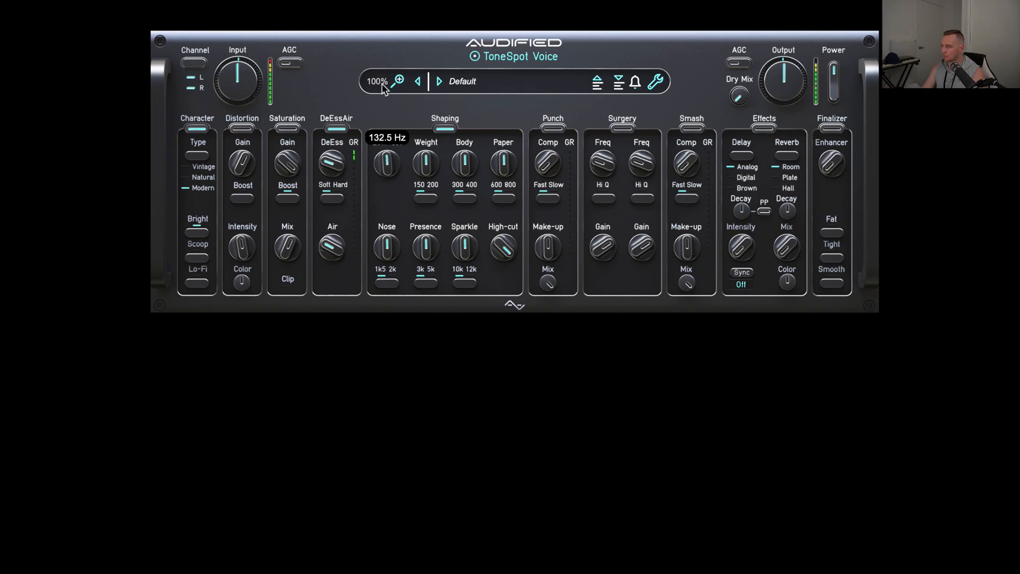
{"action": "mouse_move", "coordinate": [425, 162]}
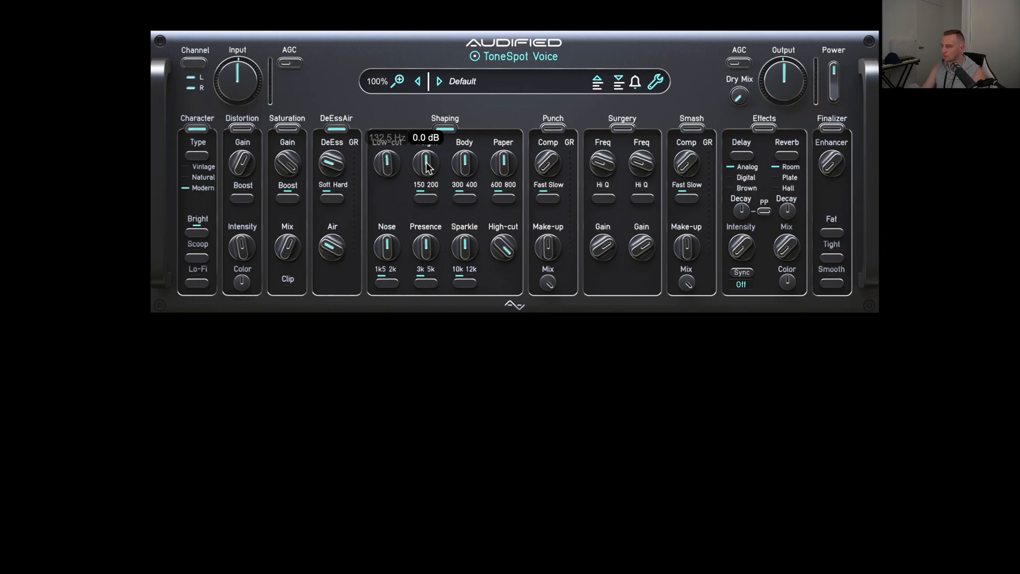
{"action": "left_click_drag", "start_coordinate": [426, 163], "coordinate": [425, 142]}
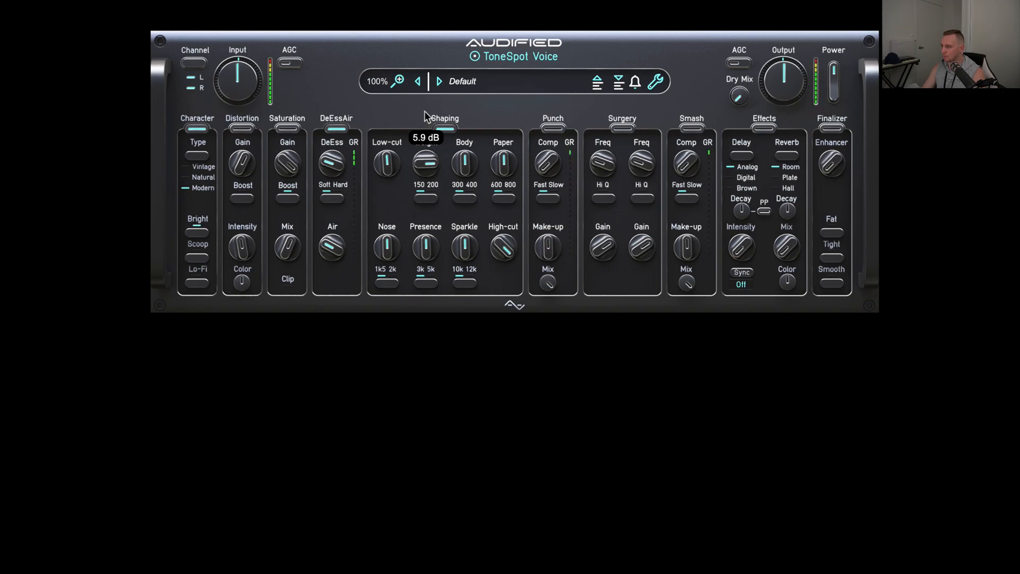
{"action": "left_click_drag", "start_coordinate": [425, 163], "coordinate": [425, 188]}
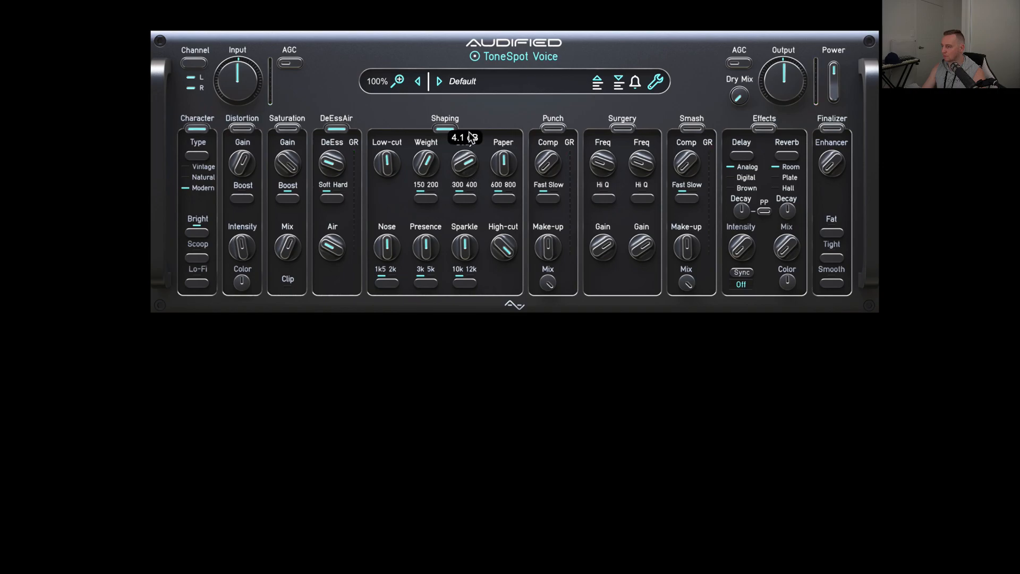
Boost Body to about 5 dB and Paper to about 2 dB.
{"action": "left_click_drag", "start_coordinate": [464, 159], "coordinate": [465, 153]}
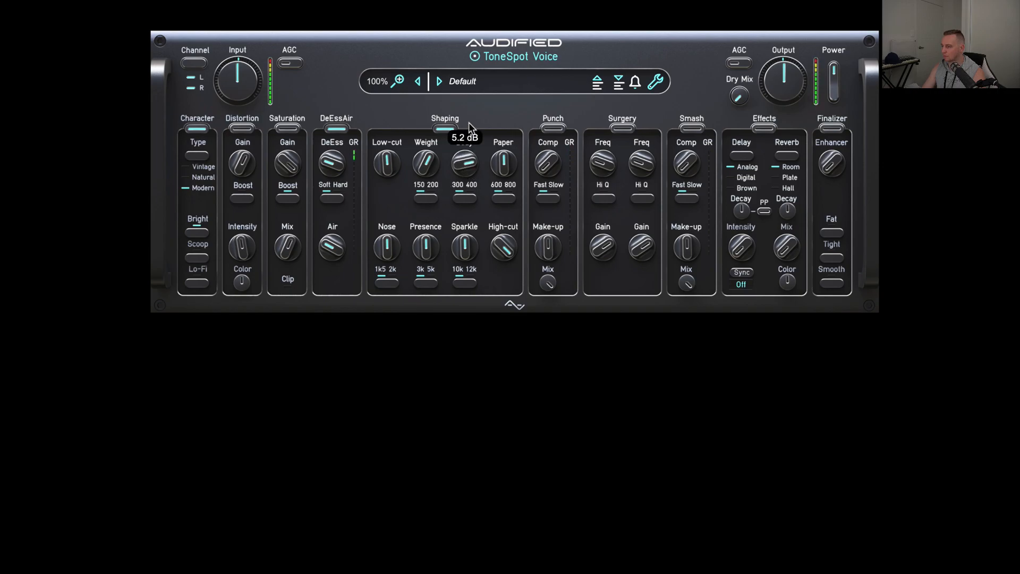
{"action": "left_click_drag", "start_coordinate": [464, 159], "coordinate": [464, 179]}
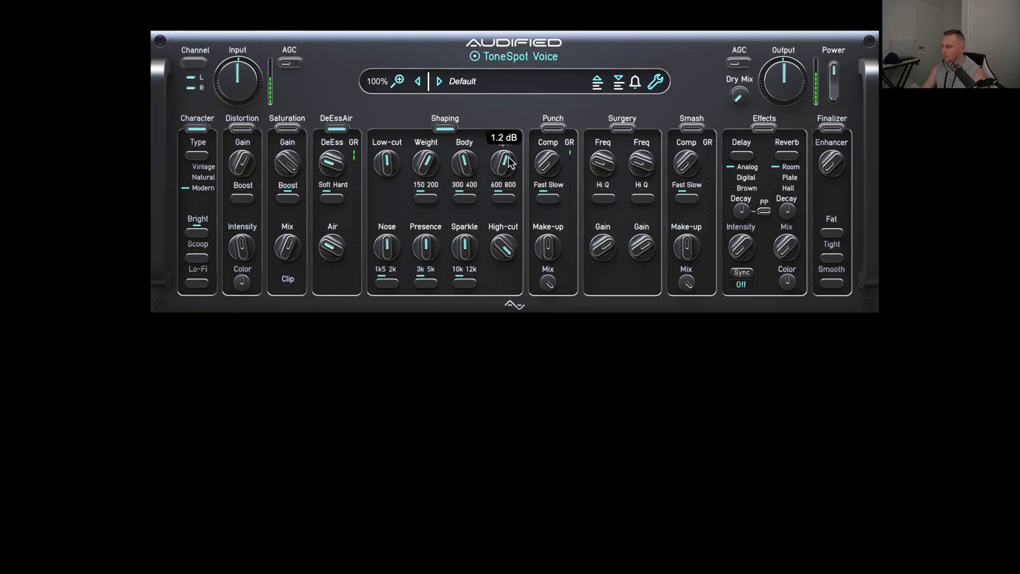
{"action": "left_click_drag", "start_coordinate": [503, 163], "coordinate": [503, 150]}
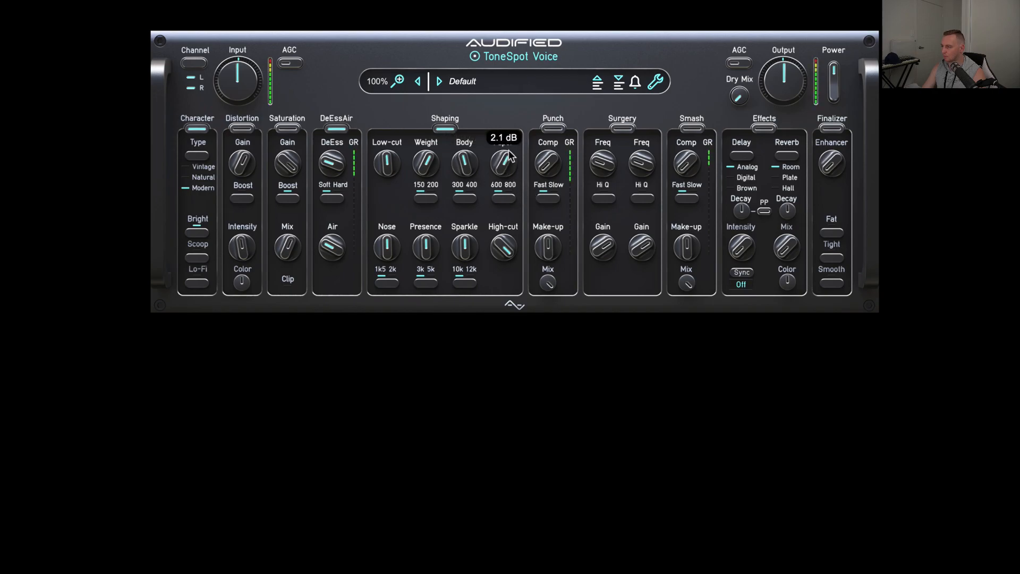
{"action": "left_click_drag", "start_coordinate": [504, 163], "coordinate": [509, 168]}
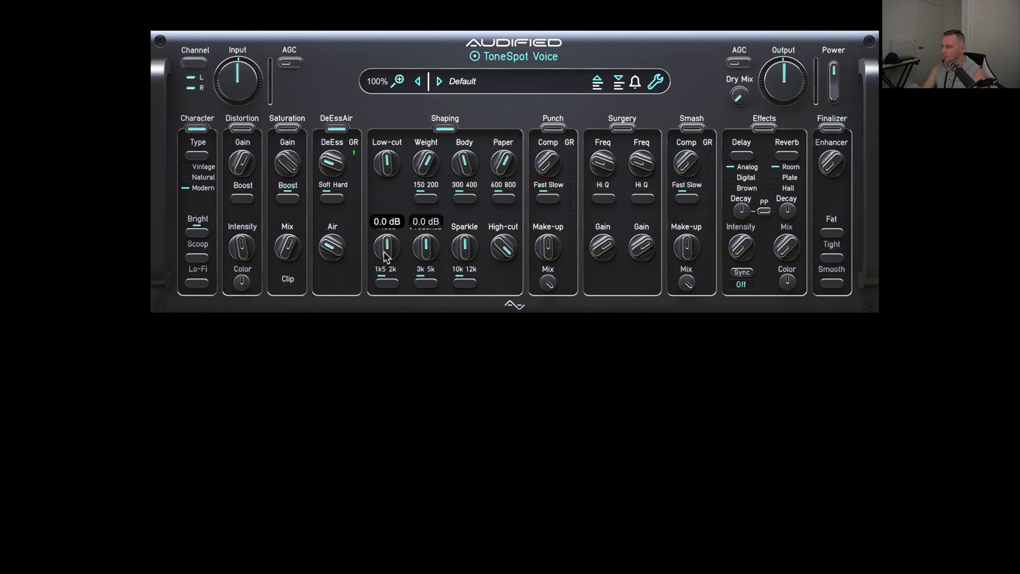
Set the Nose band to about 6.6 dB and raise Presence to about 1.9 dB.
{"action": "left_click_drag", "start_coordinate": [386, 250], "coordinate": [387, 234]}
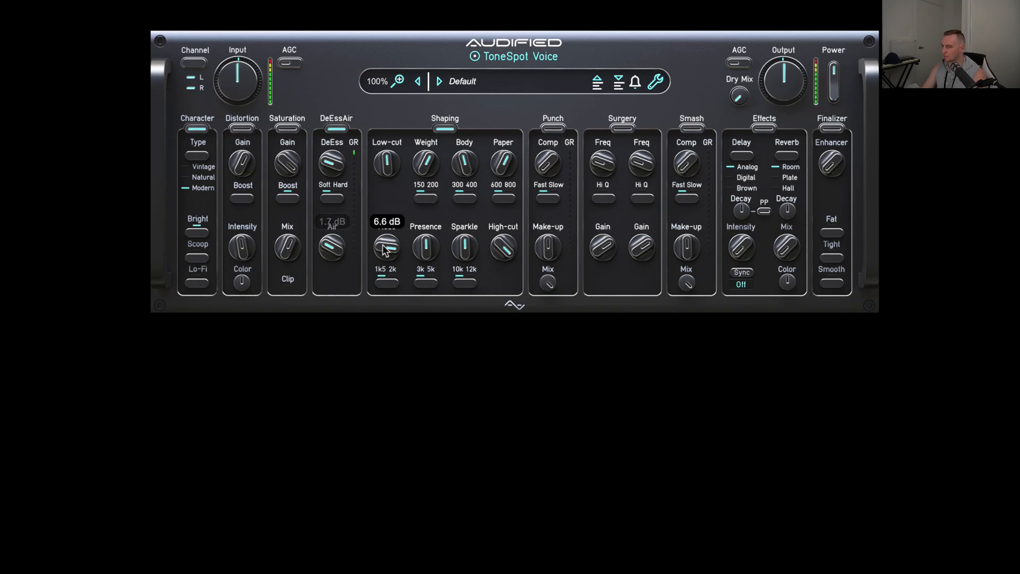
{"action": "left_click_drag", "start_coordinate": [385, 246], "coordinate": [383, 260]}
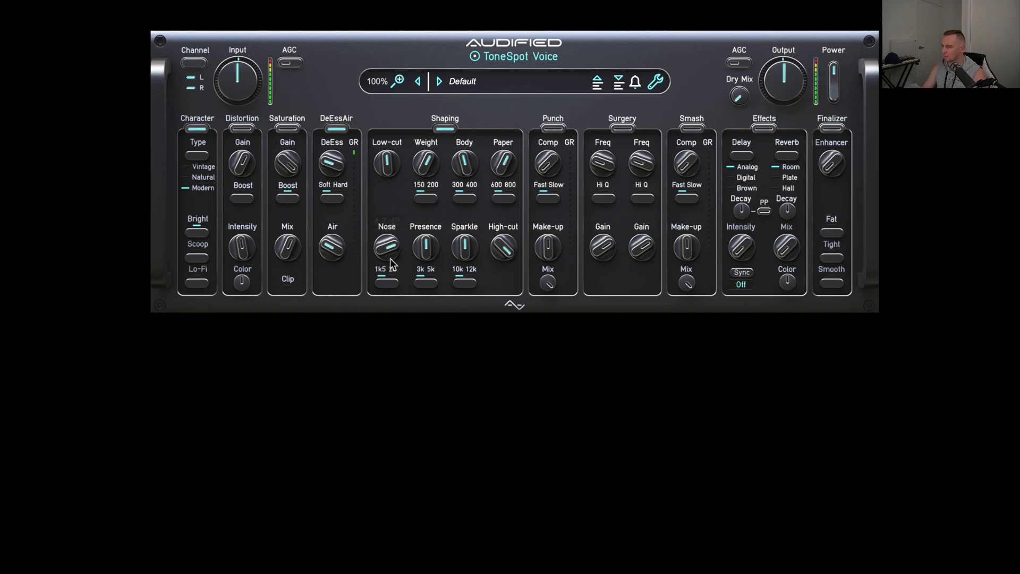
{"action": "left_click_drag", "start_coordinate": [387, 247], "coordinate": [386, 254]}
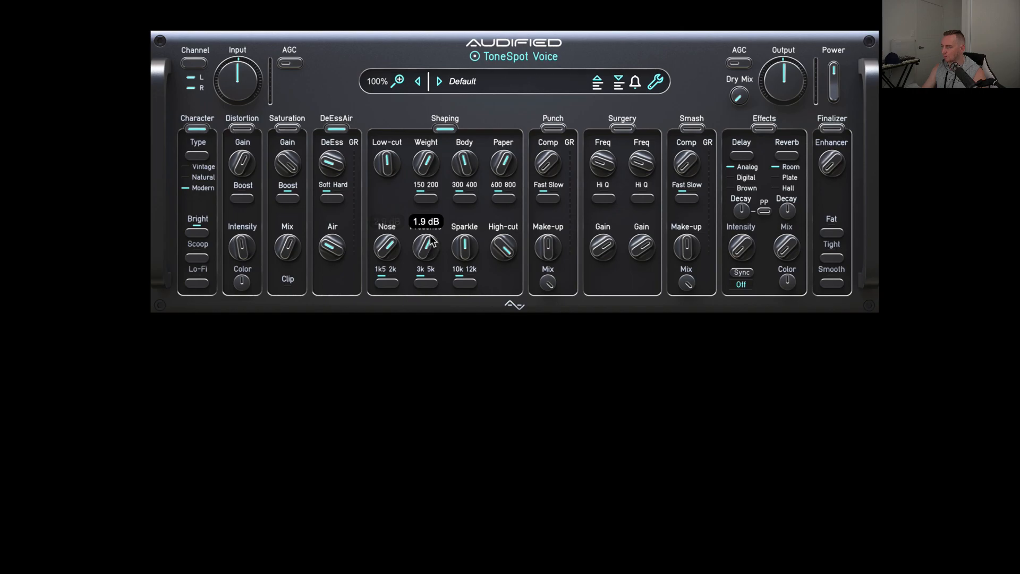
{"action": "left_click_drag", "start_coordinate": [425, 247], "coordinate": [426, 228]}
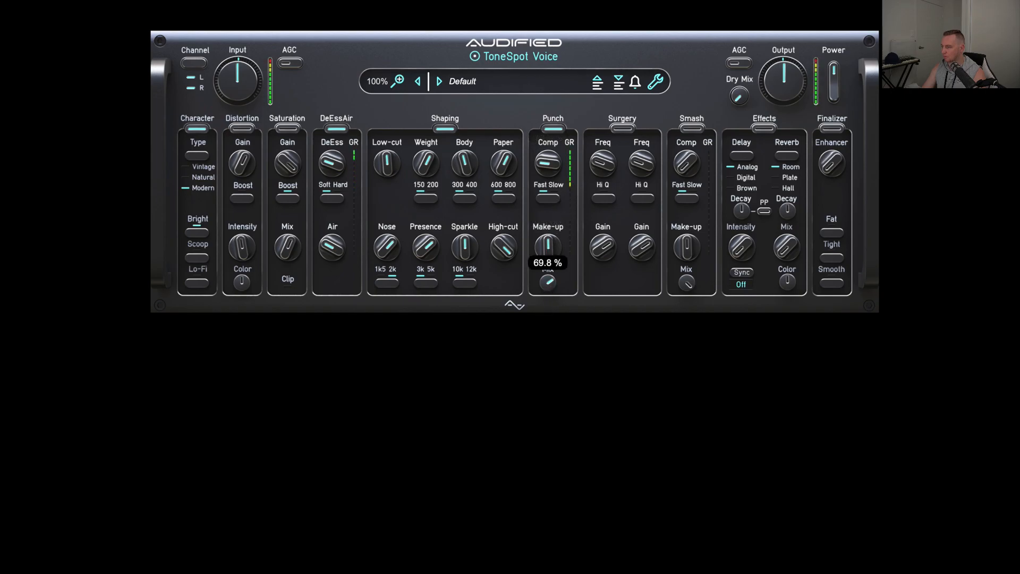
Turn the Punch Mix knob down to about 67.4%.
{"action": "left_click_drag", "start_coordinate": [547, 246], "coordinate": [548, 250]}
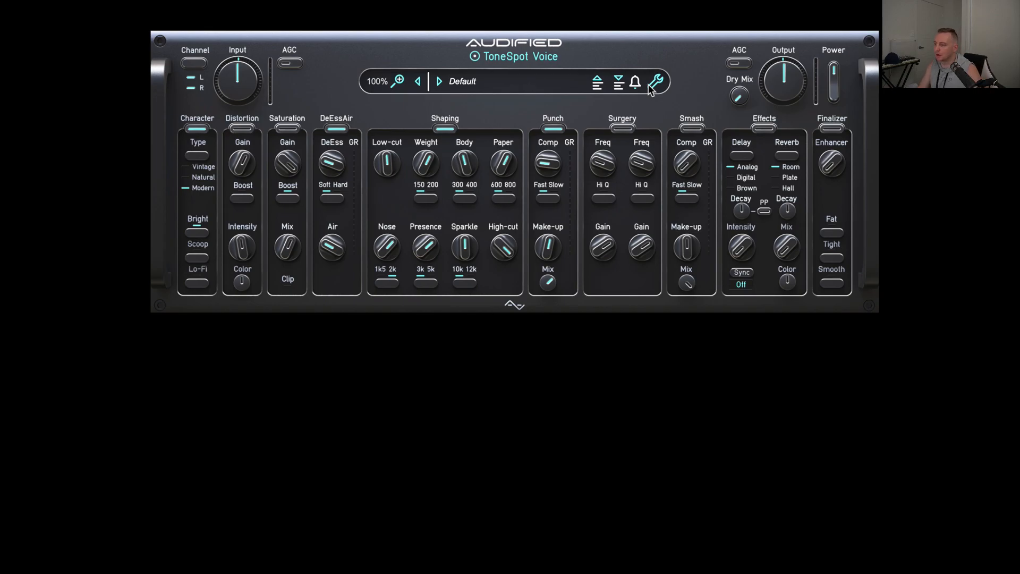
{"action": "mouse_move", "coordinate": [638, 85]}
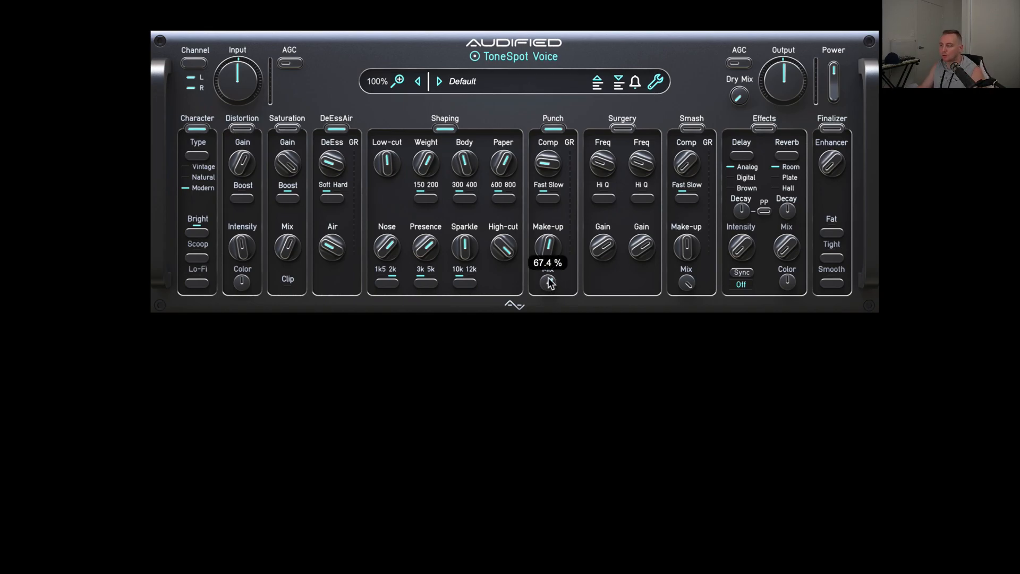
{"action": "mouse_move", "coordinate": [569, 209]}
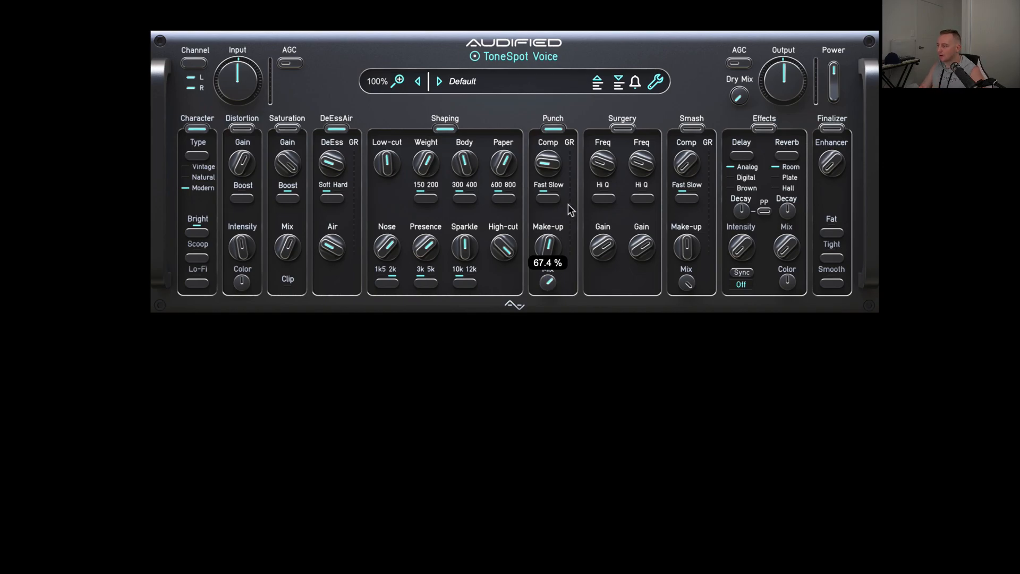
{"action": "mouse_move", "coordinate": [629, 127]}
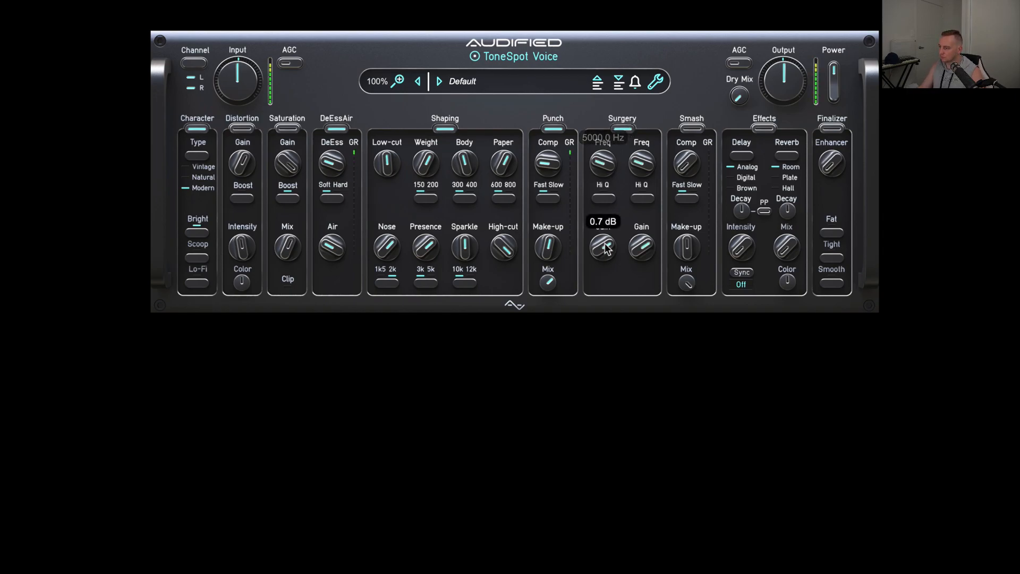
Boost the Surgery band and sweep its frequency around 5000 Hz to find harshness.
{"action": "left_click_drag", "start_coordinate": [602, 247], "coordinate": [602, 228]}
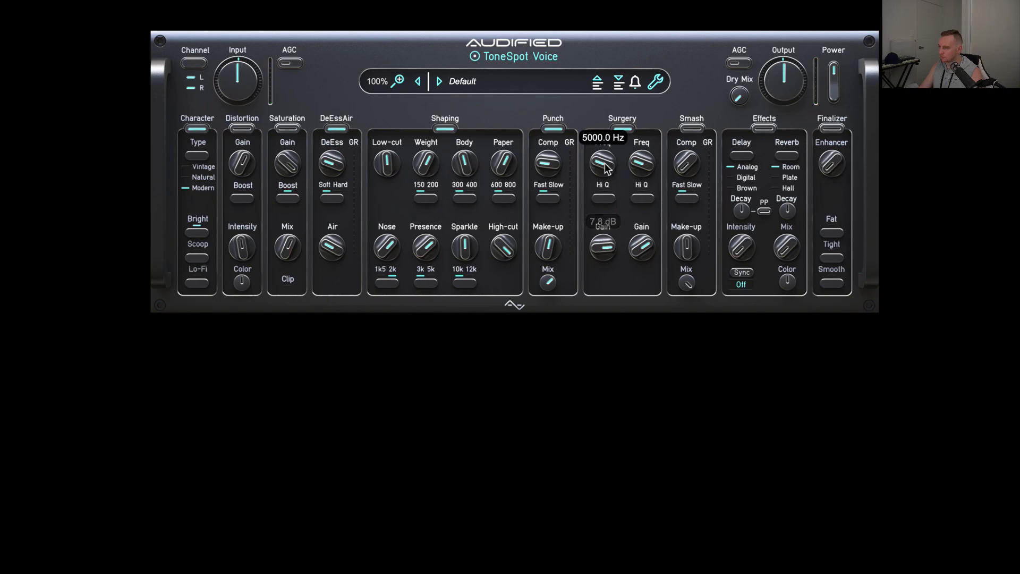
{"action": "left_click_drag", "start_coordinate": [604, 162], "coordinate": [605, 172]}
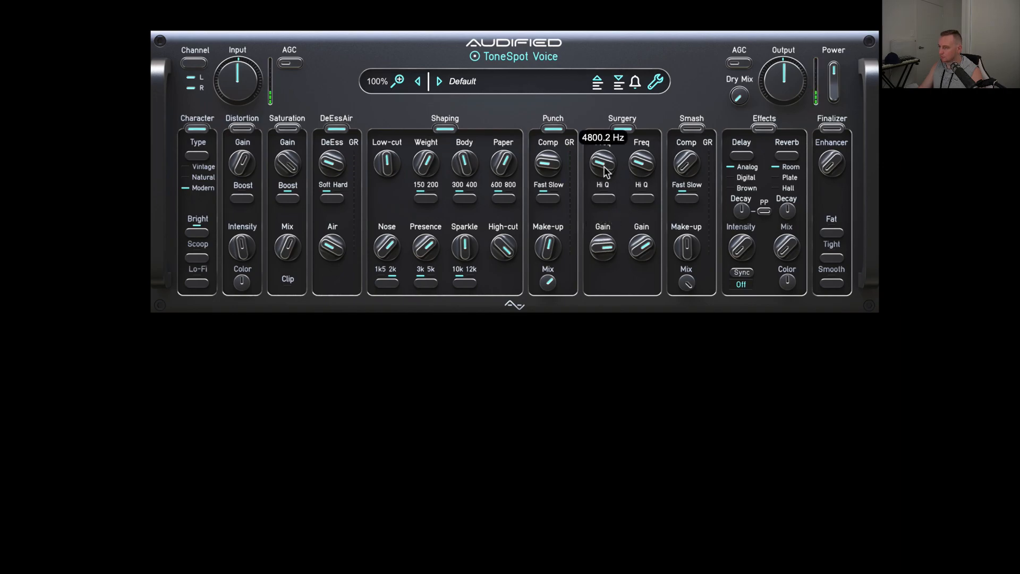
{"action": "left_click_drag", "start_coordinate": [602, 162], "coordinate": [603, 156]}
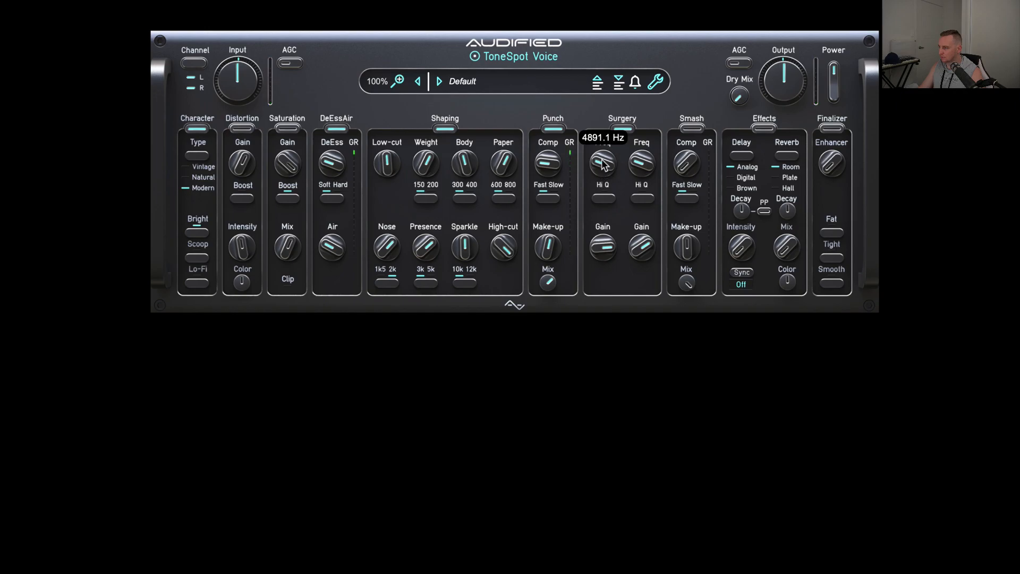
{"action": "left_click_drag", "start_coordinate": [600, 163], "coordinate": [600, 143]}
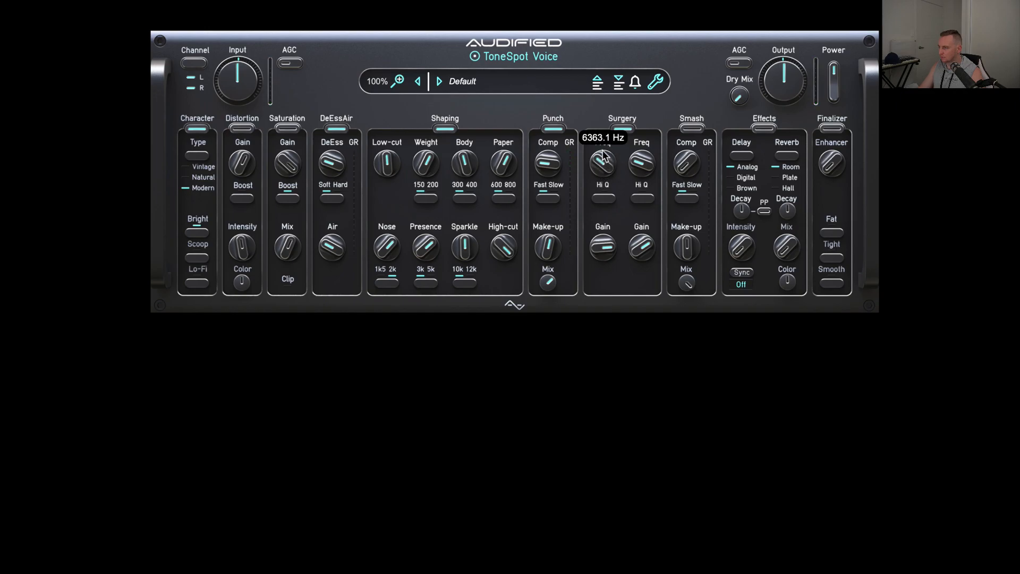
{"action": "left_click_drag", "start_coordinate": [601, 163], "coordinate": [602, 140]}
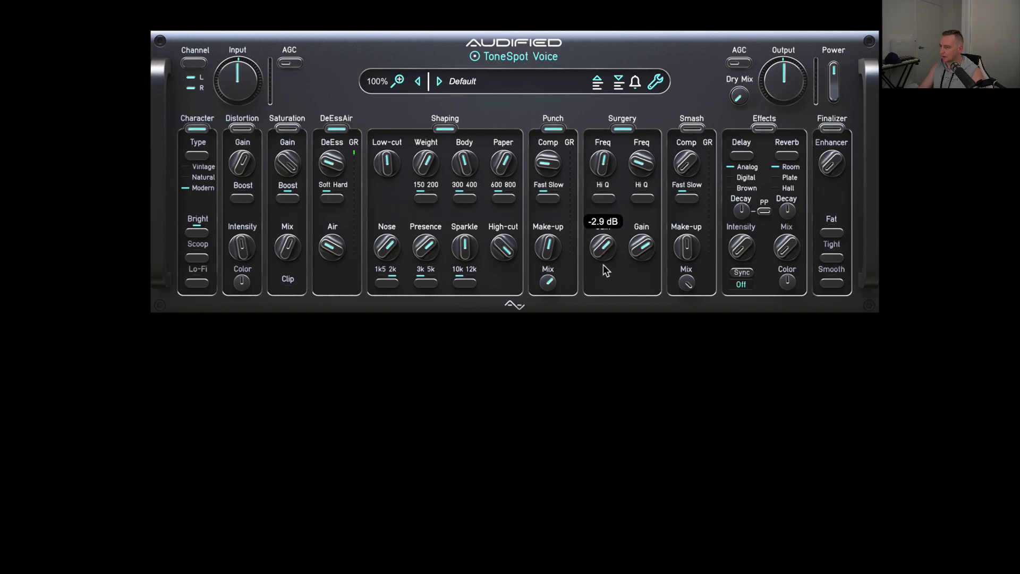
{"action": "mouse_move", "coordinate": [601, 202]}
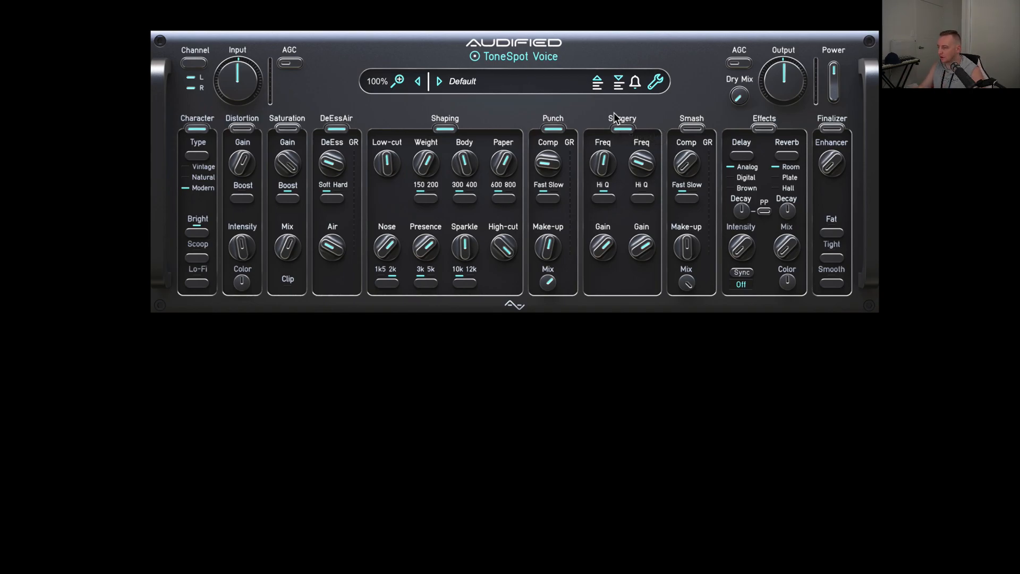
{"action": "mouse_move", "coordinate": [696, 139]}
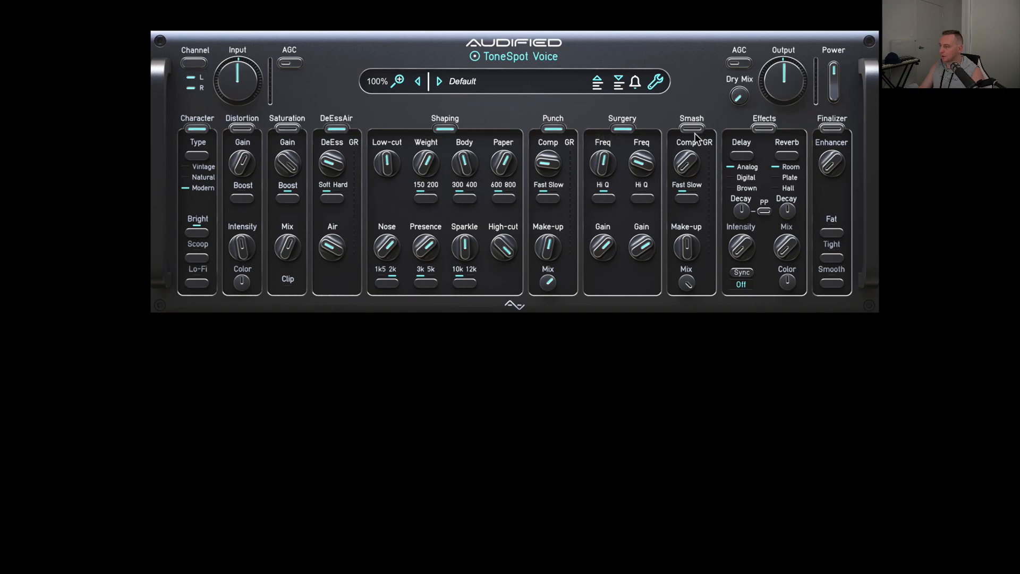
{"action": "mouse_move", "coordinate": [690, 137]}
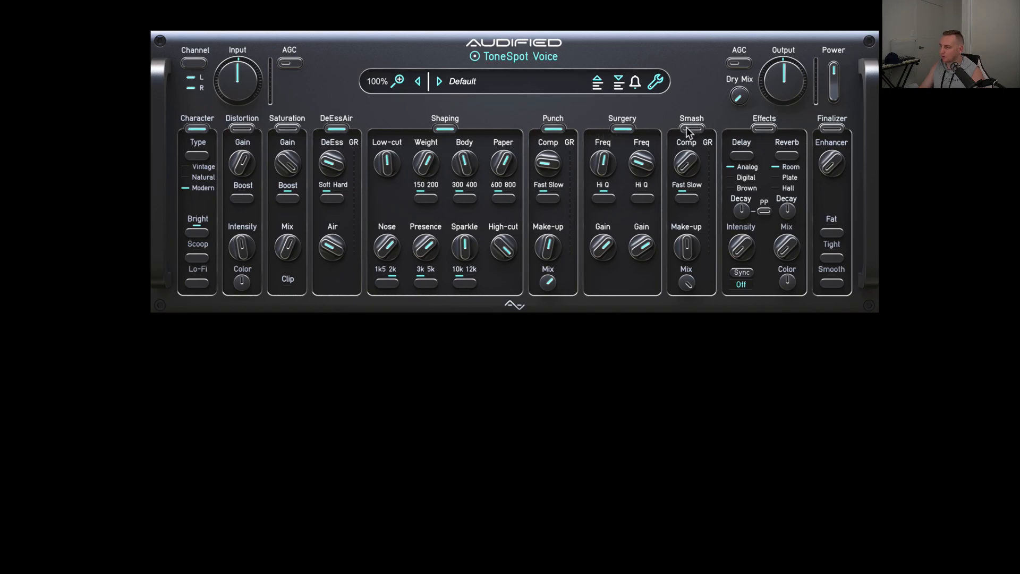
Raise the Smash compression amount and set its make-up gain.
{"action": "left_click_drag", "start_coordinate": [686, 163], "coordinate": [686, 149]}
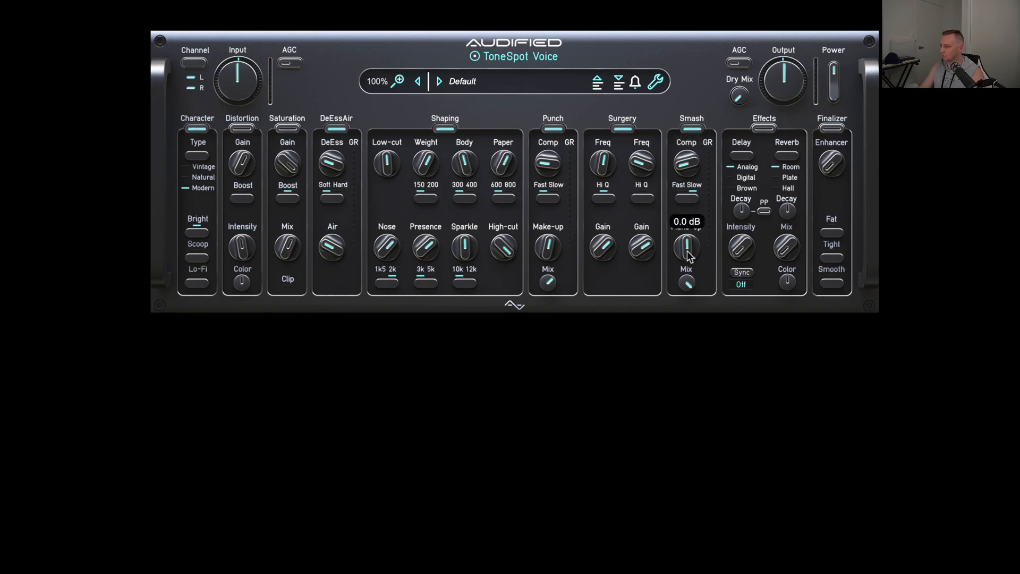
{"action": "left_click_drag", "start_coordinate": [685, 254], "coordinate": [686, 244]}
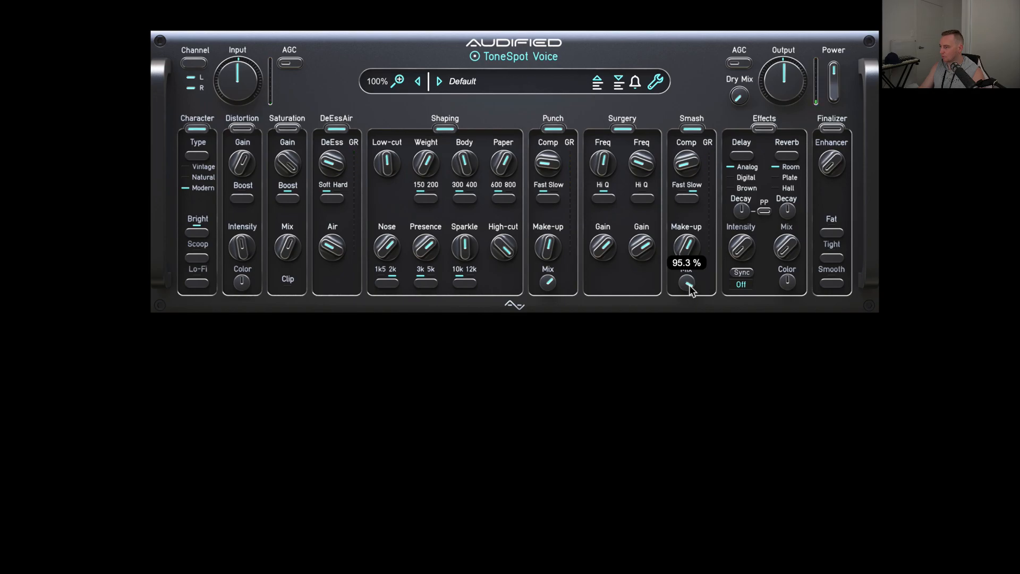
{"action": "mouse_move", "coordinate": [714, 190]}
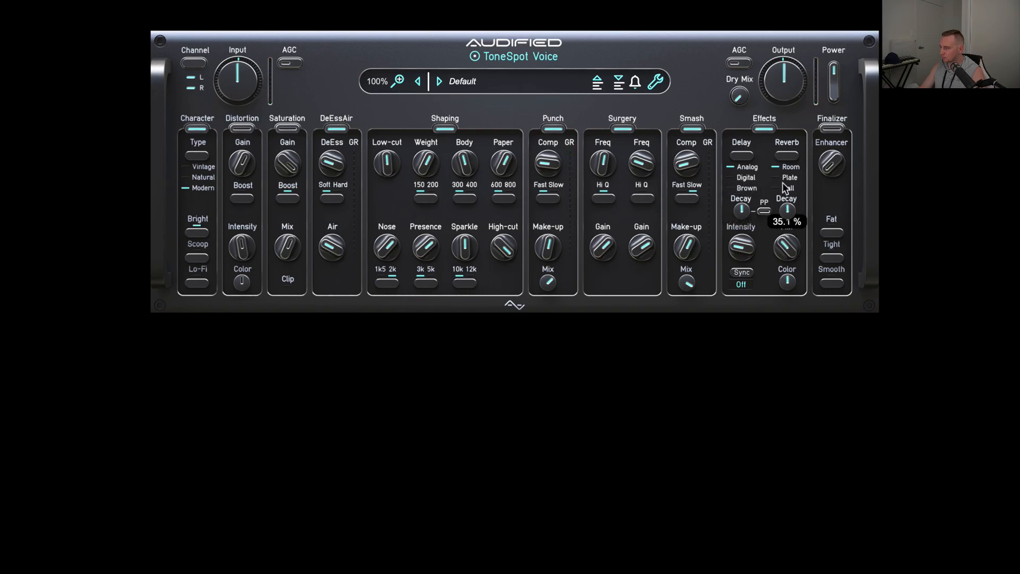
Lengthen reverb decay, raise Color to about 45%, and set effects Mix near 30.5%.
{"action": "left_click_drag", "start_coordinate": [786, 208], "coordinate": [786, 195]}
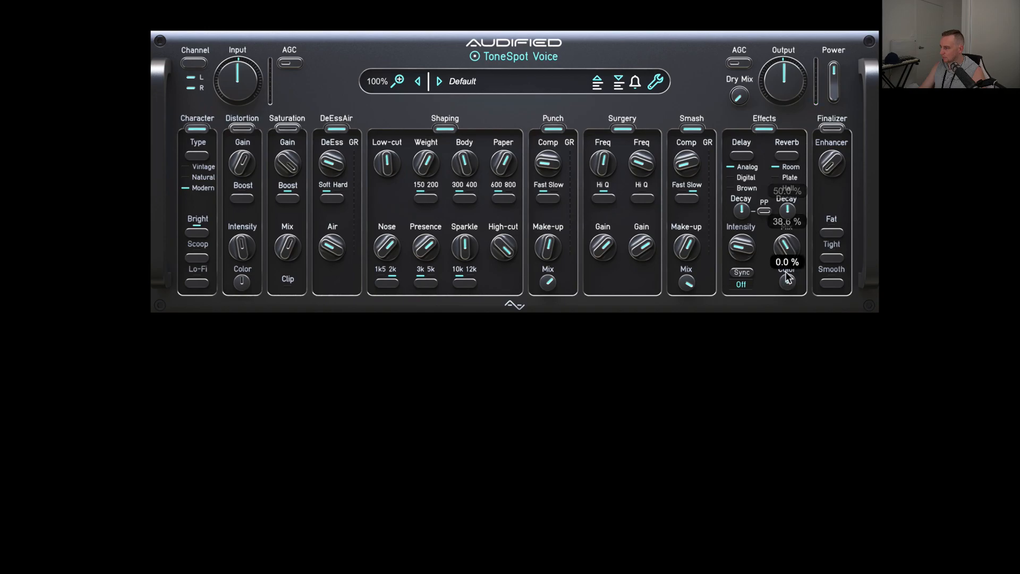
{"action": "left_click_drag", "start_coordinate": [788, 263], "coordinate": [787, 247]}
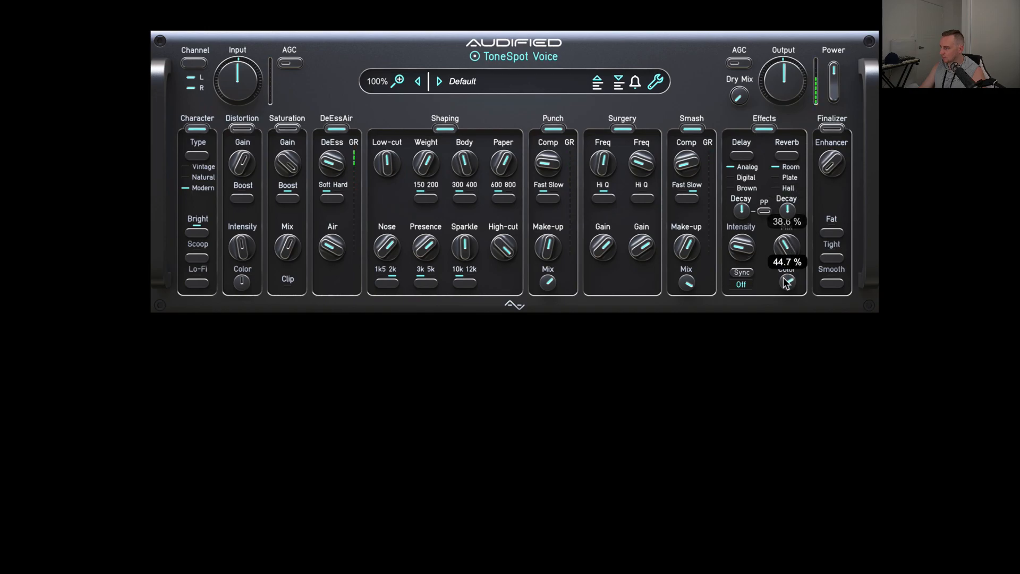
{"action": "left_click_drag", "start_coordinate": [786, 246], "coordinate": [786, 283]}
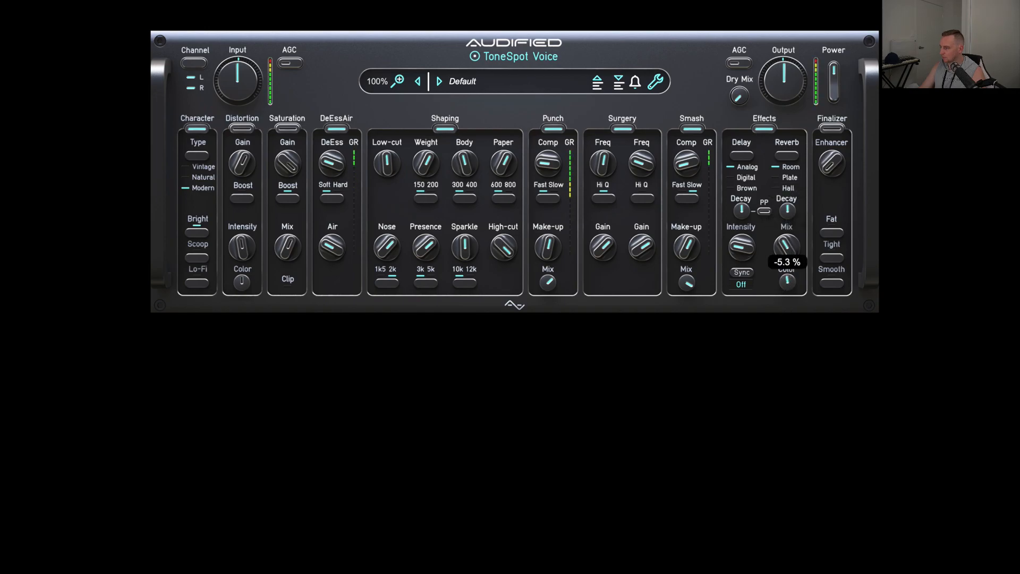
{"action": "left_click_drag", "start_coordinate": [786, 245], "coordinate": [790, 231]}
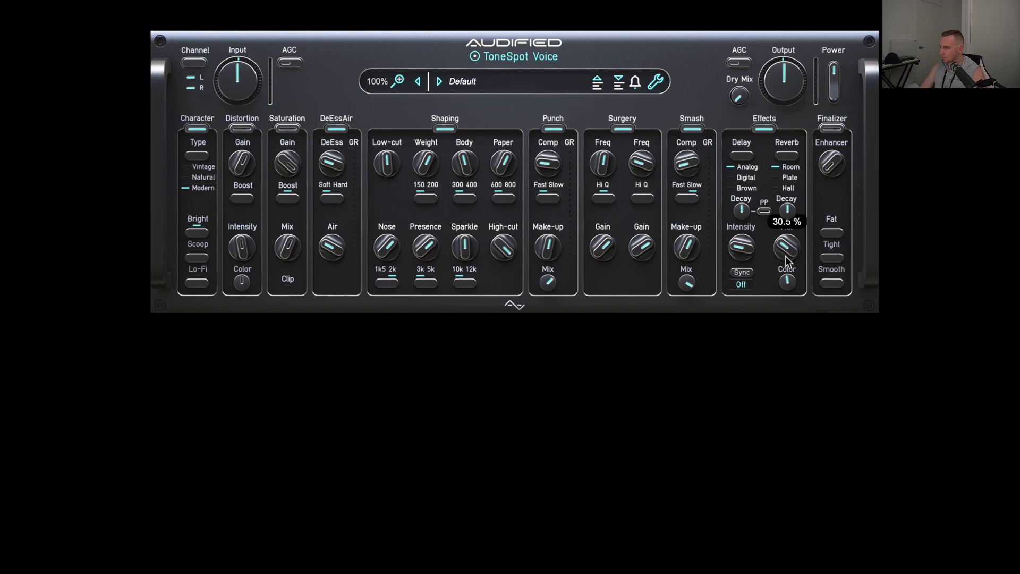
{"action": "left_click_drag", "start_coordinate": [787, 245], "coordinate": [787, 260]}
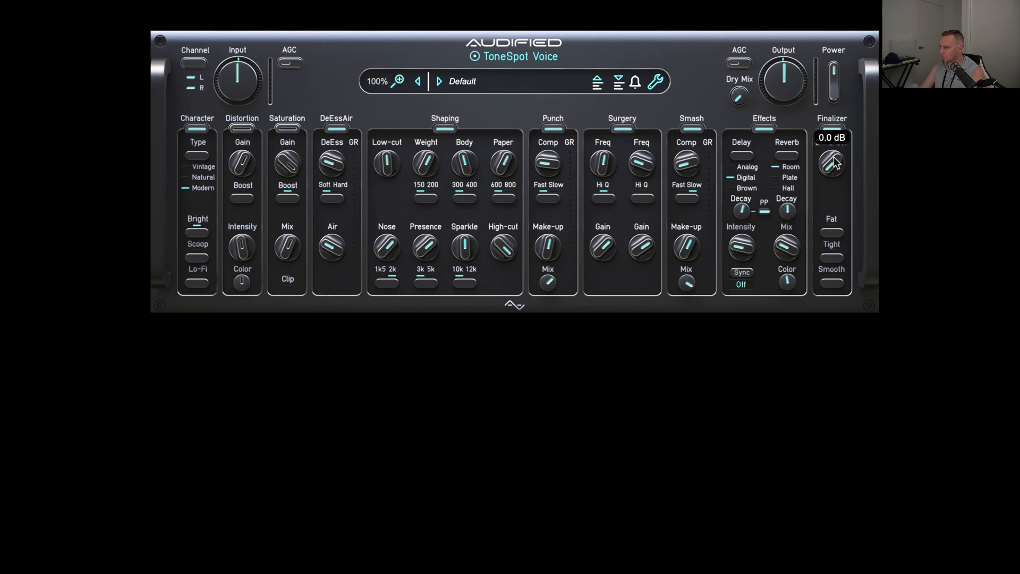
Raise the Finalizer Enhancer and lower the effects Mix to about 26.5%.
{"action": "left_click_drag", "start_coordinate": [831, 162], "coordinate": [831, 156]}
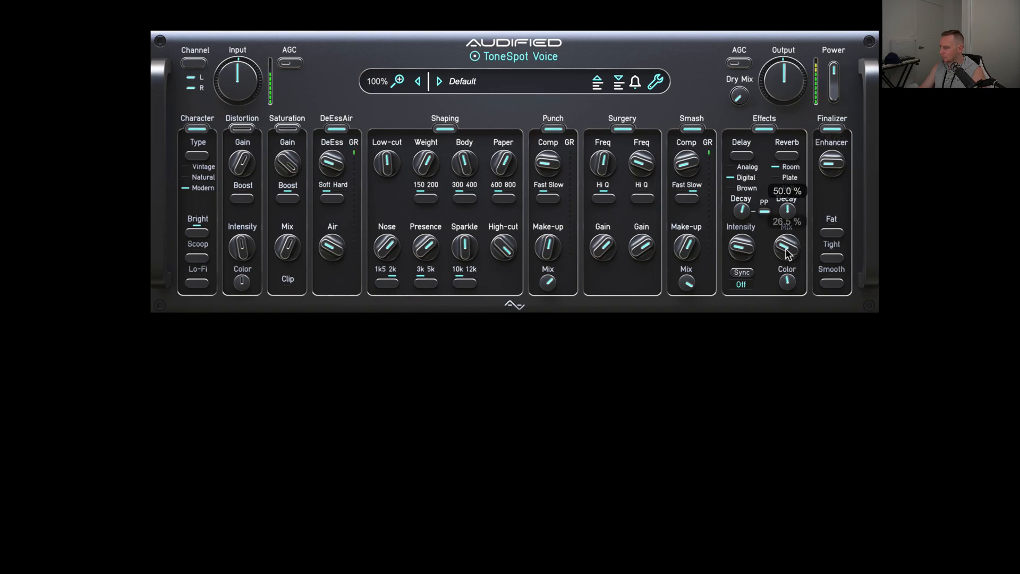
{"action": "left_click_drag", "start_coordinate": [786, 247], "coordinate": [787, 251]}
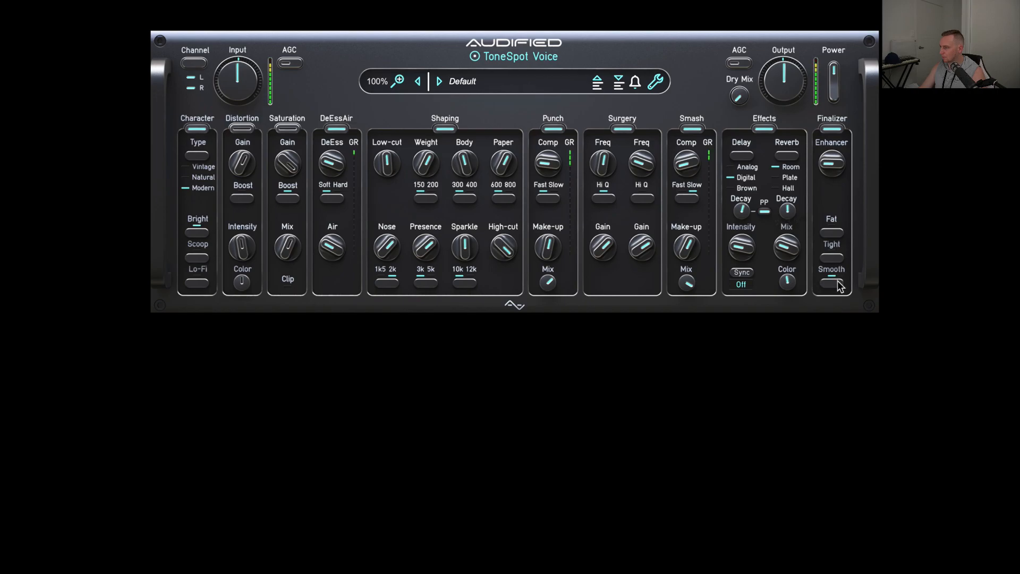
{"action": "mouse_move", "coordinate": [640, 163]}
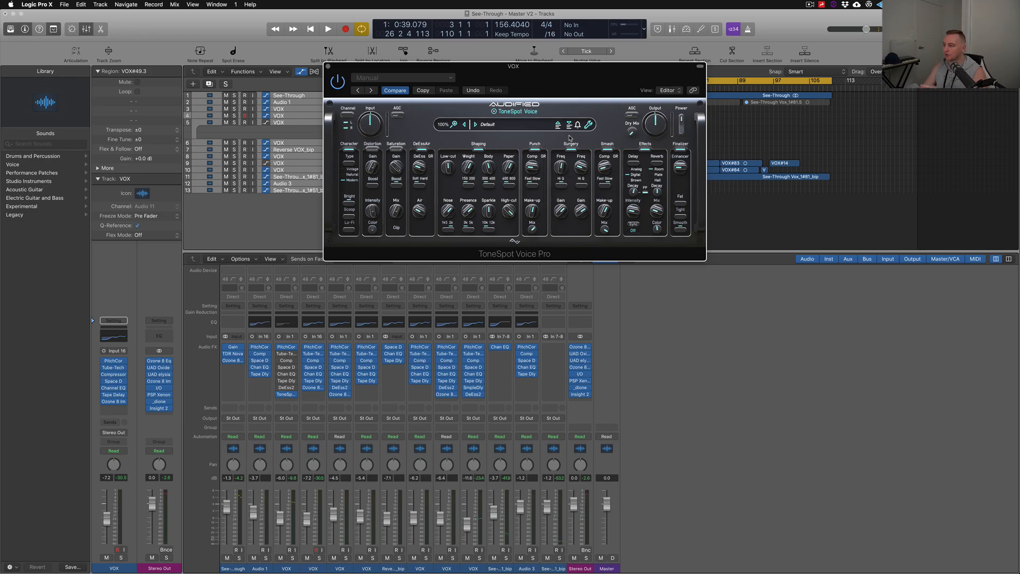
{"action": "mouse_move", "coordinate": [551, 148]}
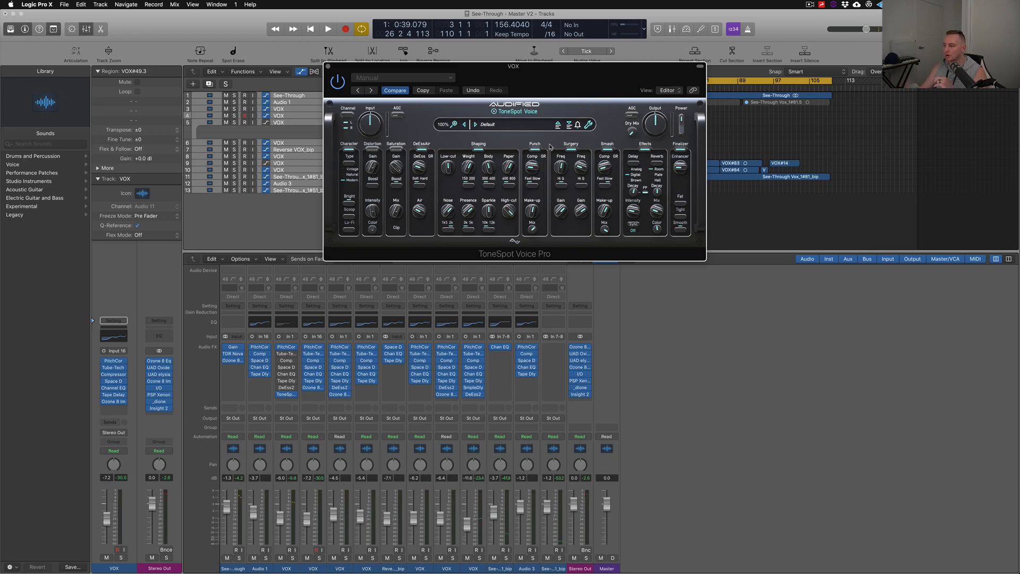
{"action": "mouse_move", "coordinate": [427, 171]}
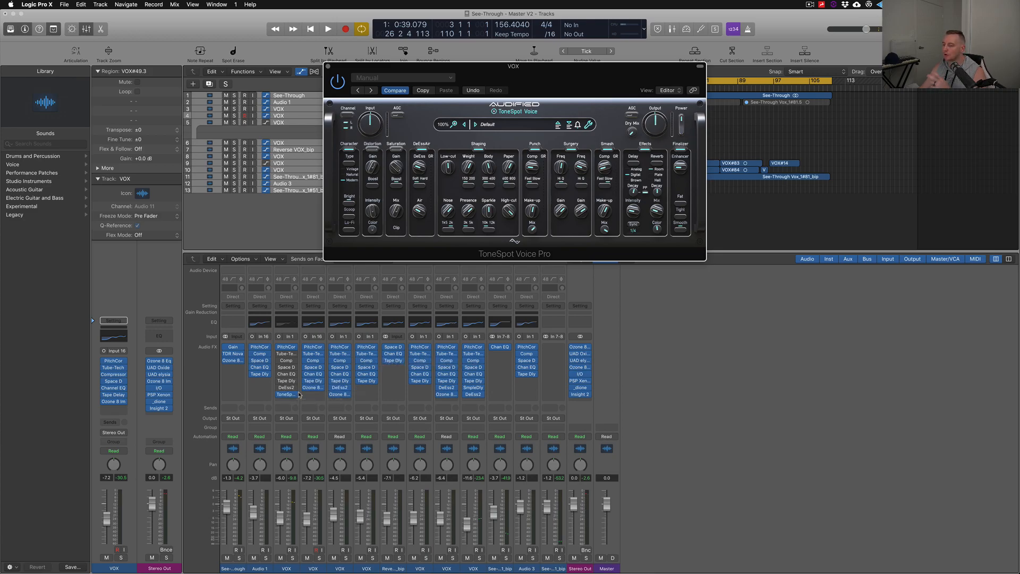
{"action": "mouse_move", "coordinate": [287, 395]}
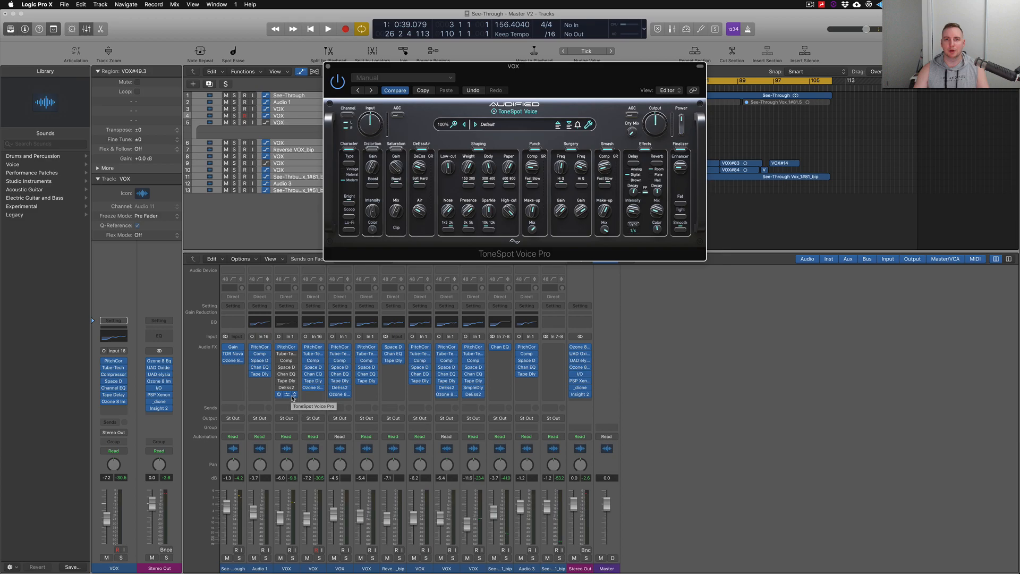